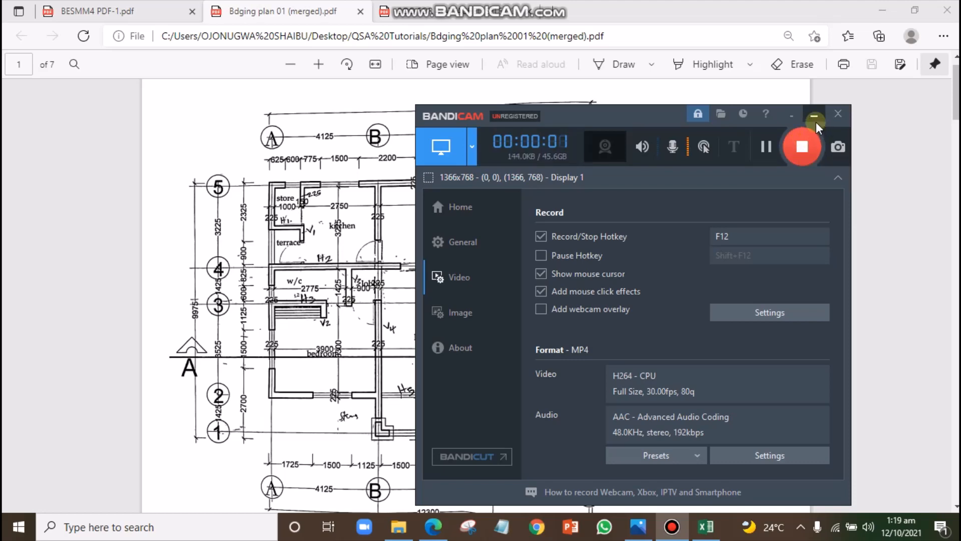
Scan the bill of quantities PDF (total 4,440,550), then return to the floor plan
left_click(816, 116)
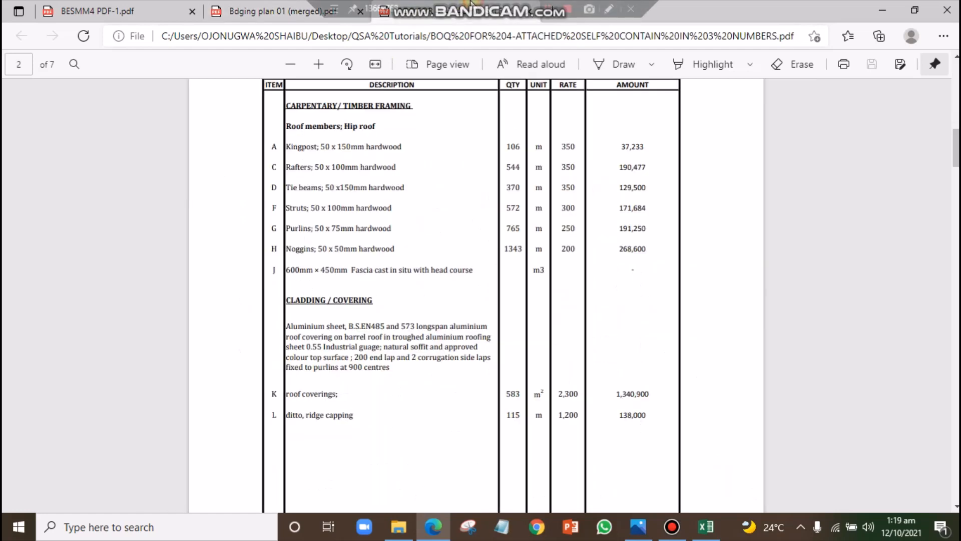
scroll("up", 3)
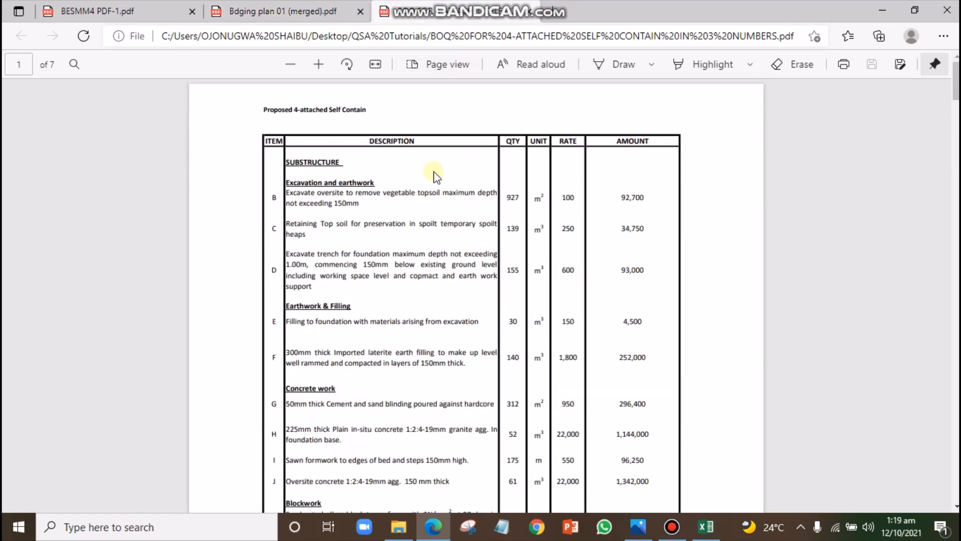
scroll("down", 3)
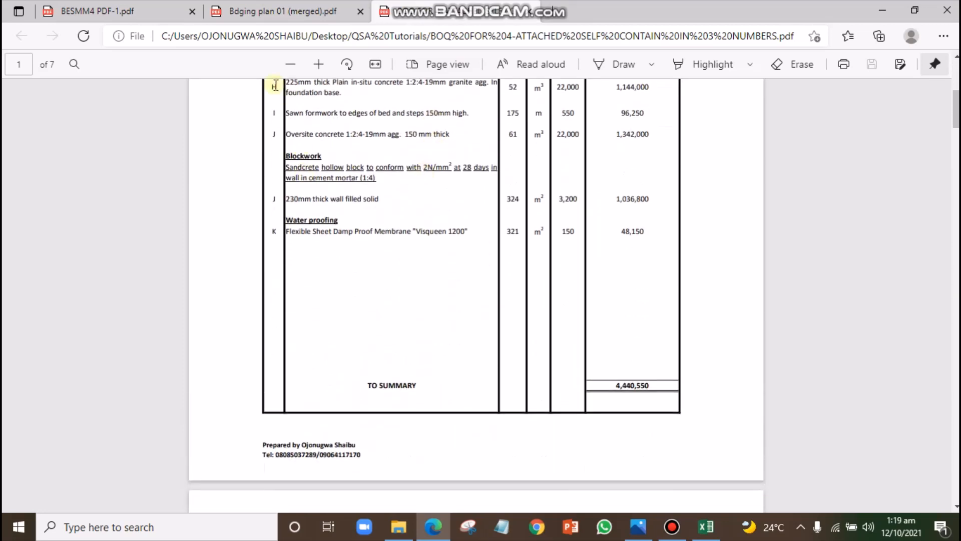
left_click(275, 11)
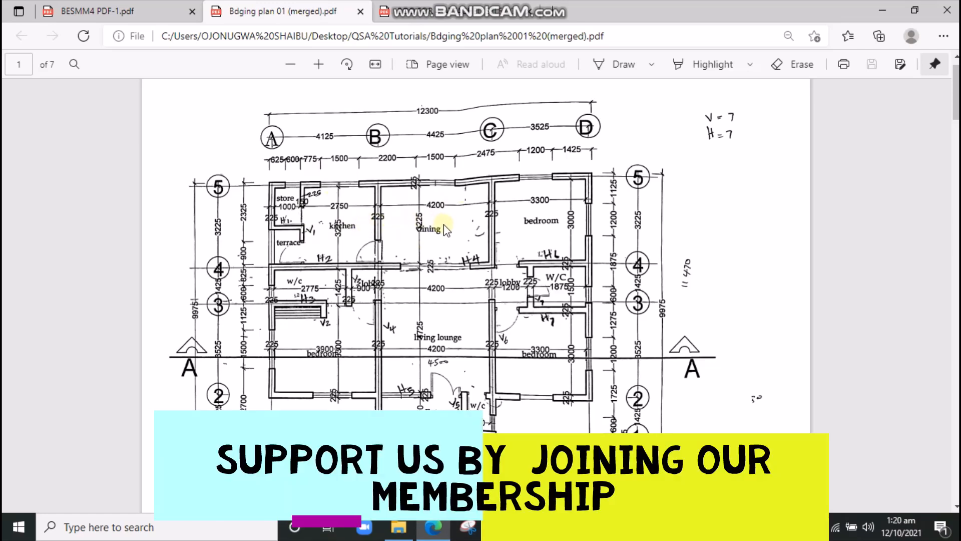
mouse_move(314, 221)
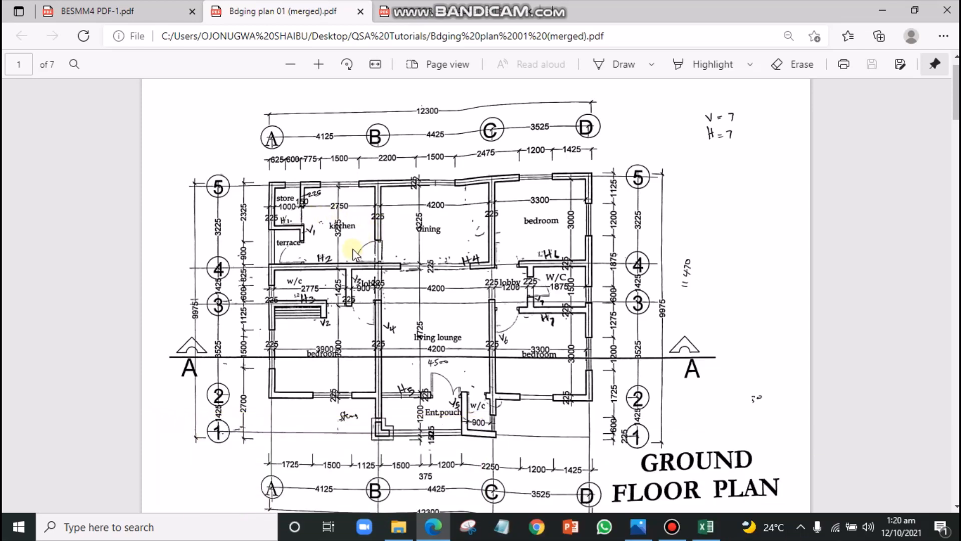
mouse_move(377, 239)
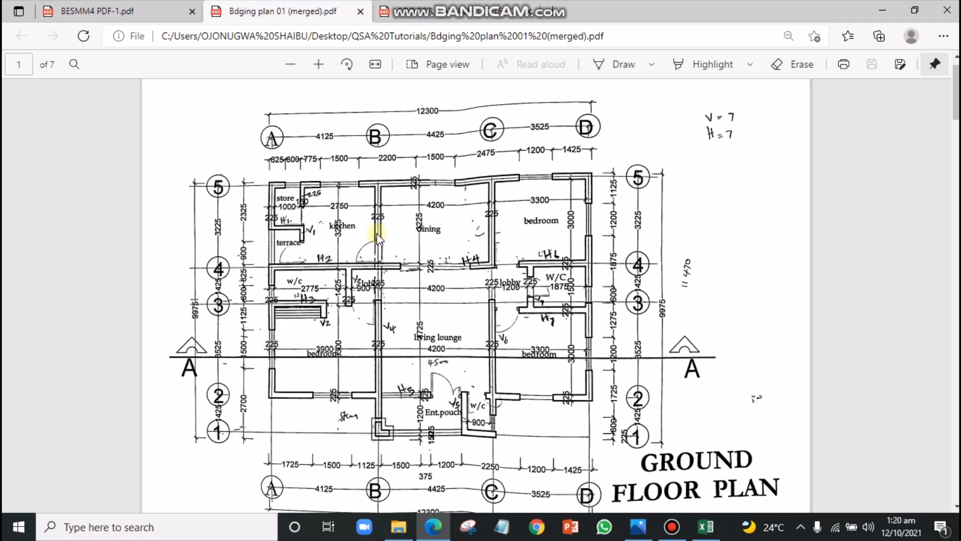
mouse_move(397, 239)
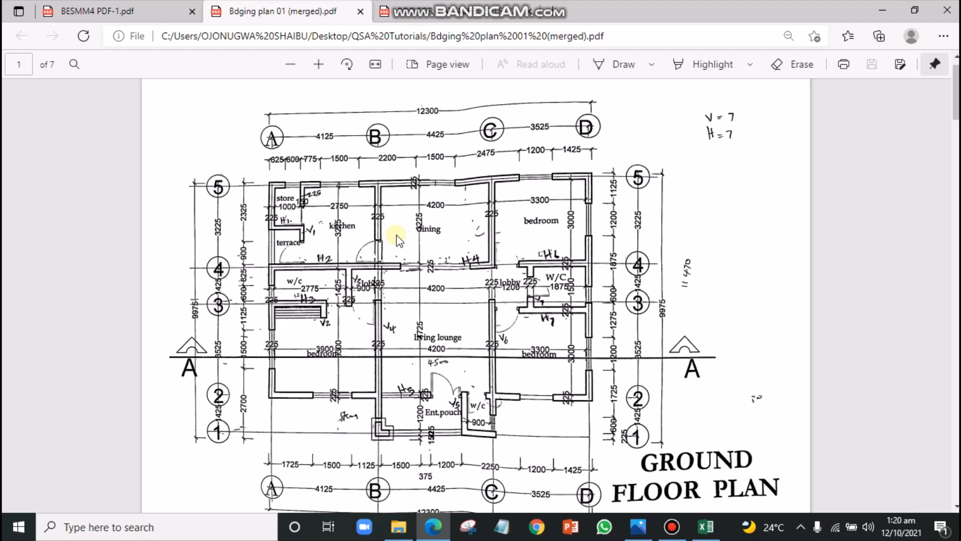
mouse_move(415, 229)
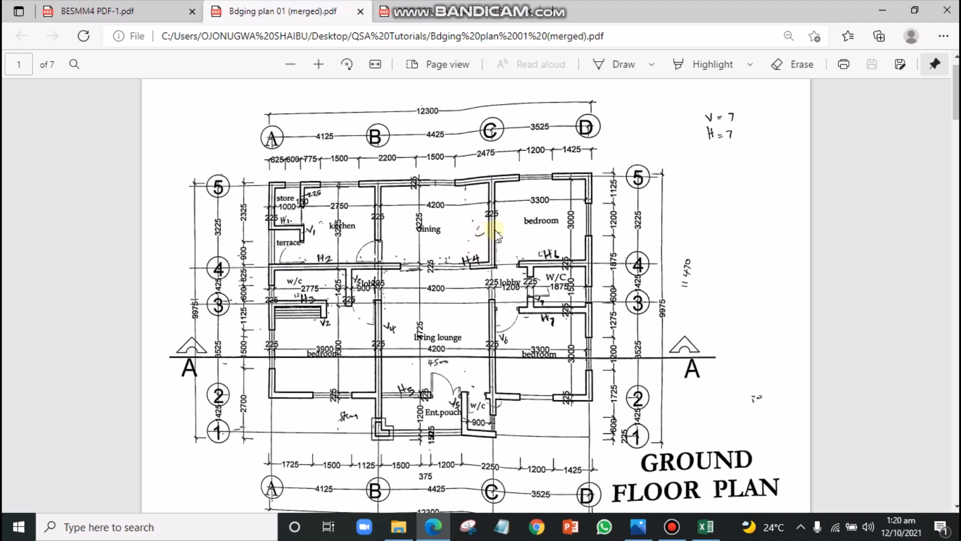
mouse_move(567, 248)
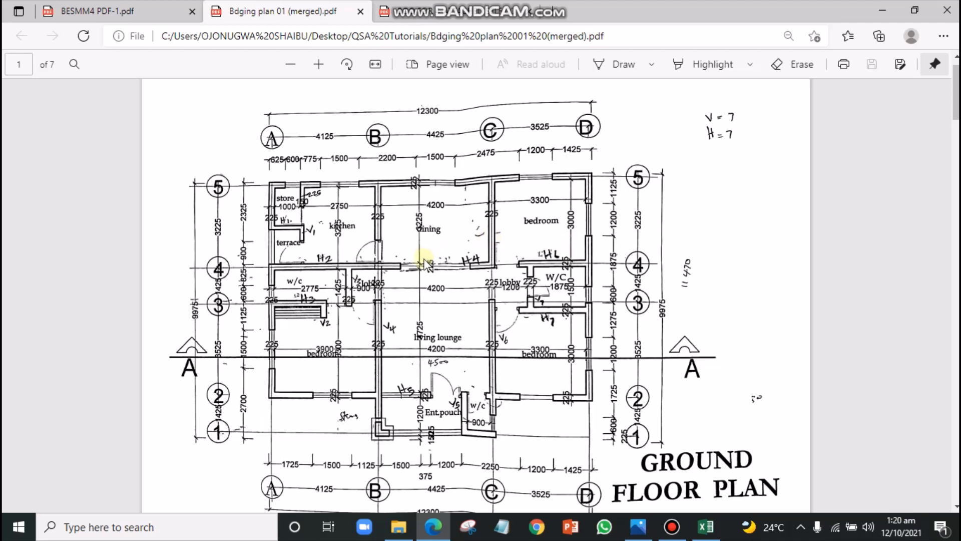
mouse_move(524, 257)
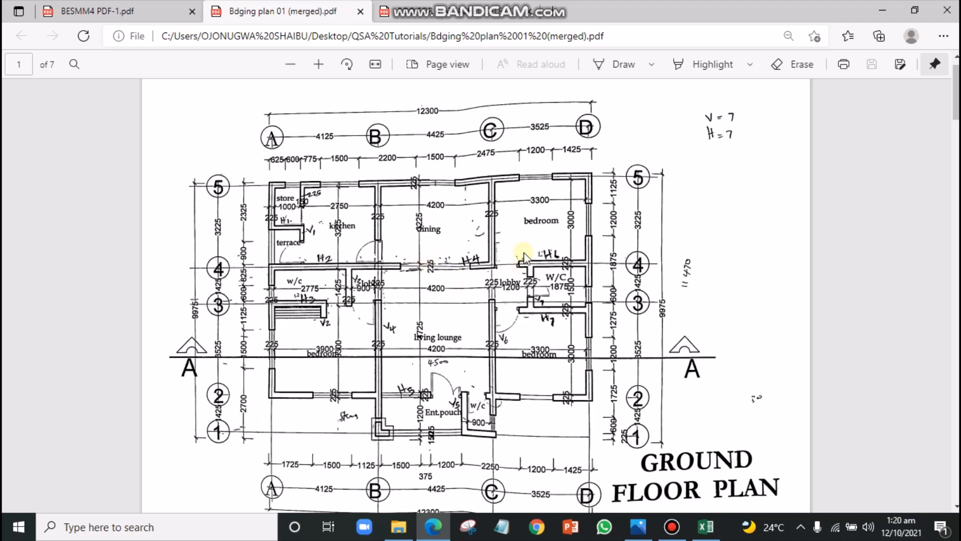
mouse_move(504, 239)
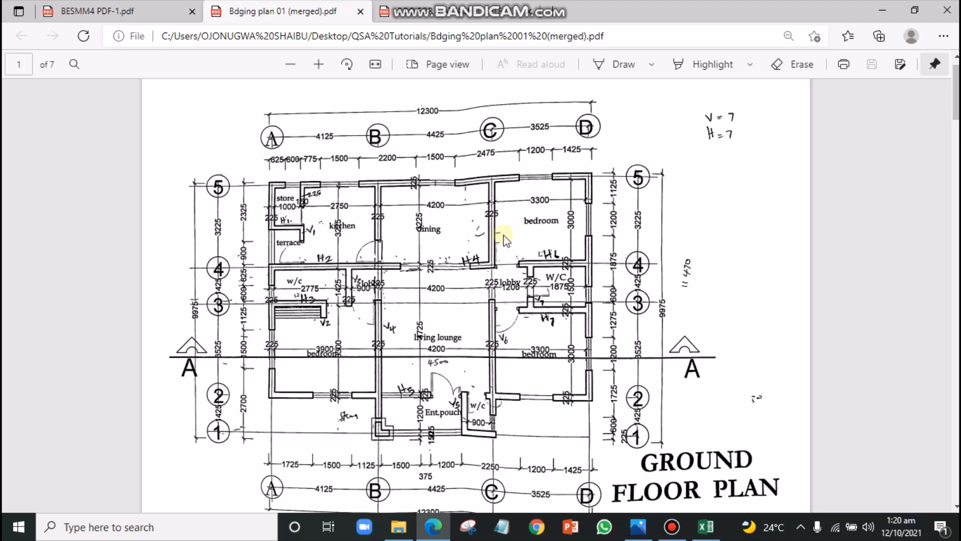
mouse_move(547, 232)
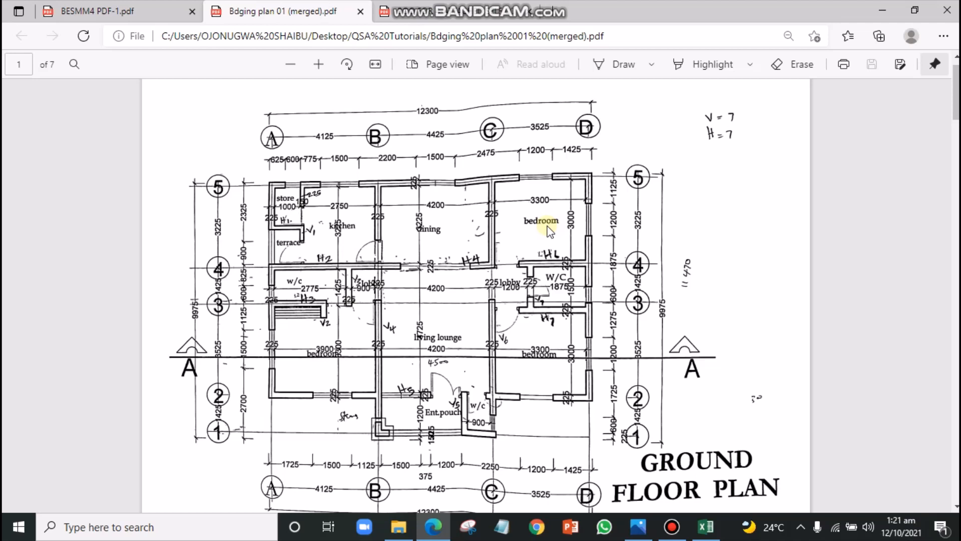
mouse_move(508, 204)
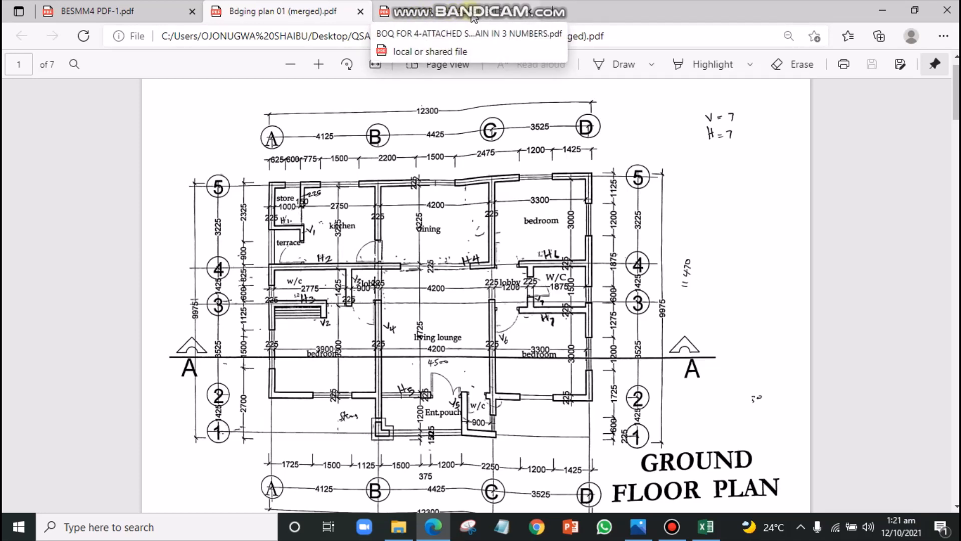
mouse_move(472, 28)
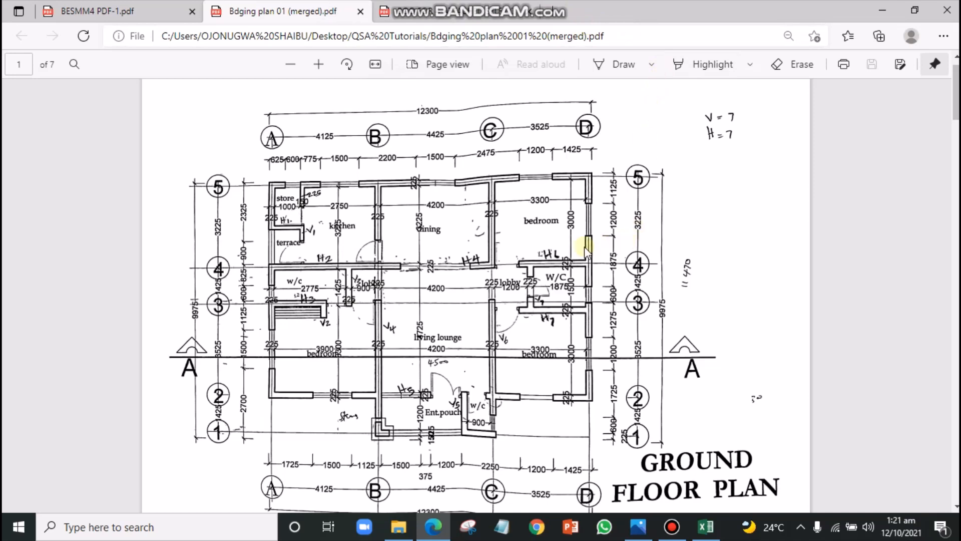
mouse_move(463, 202)
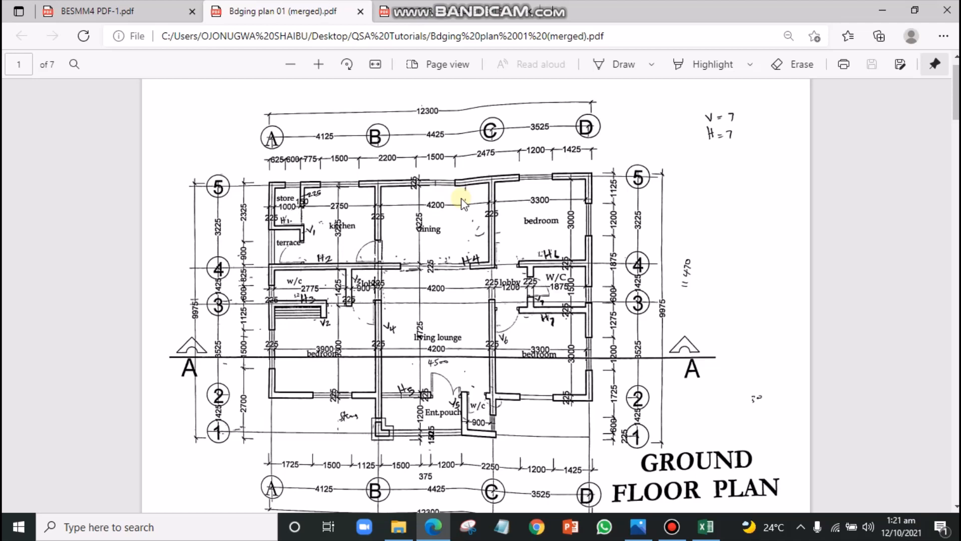
mouse_move(456, 205)
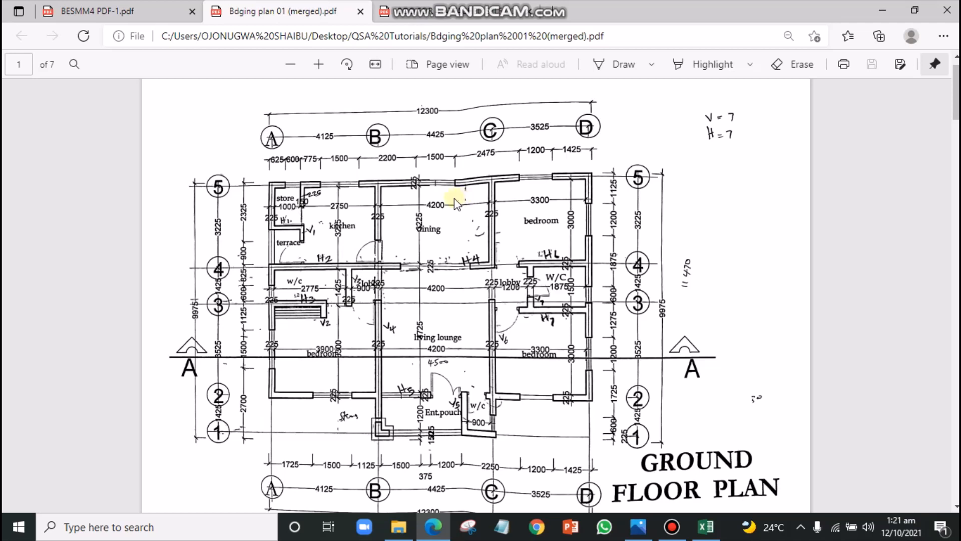
mouse_move(420, 156)
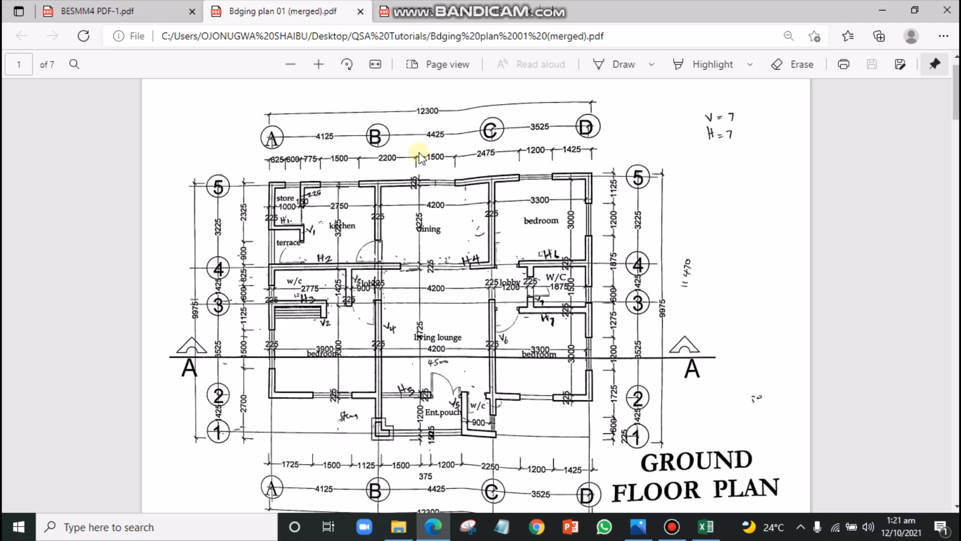
mouse_move(445, 147)
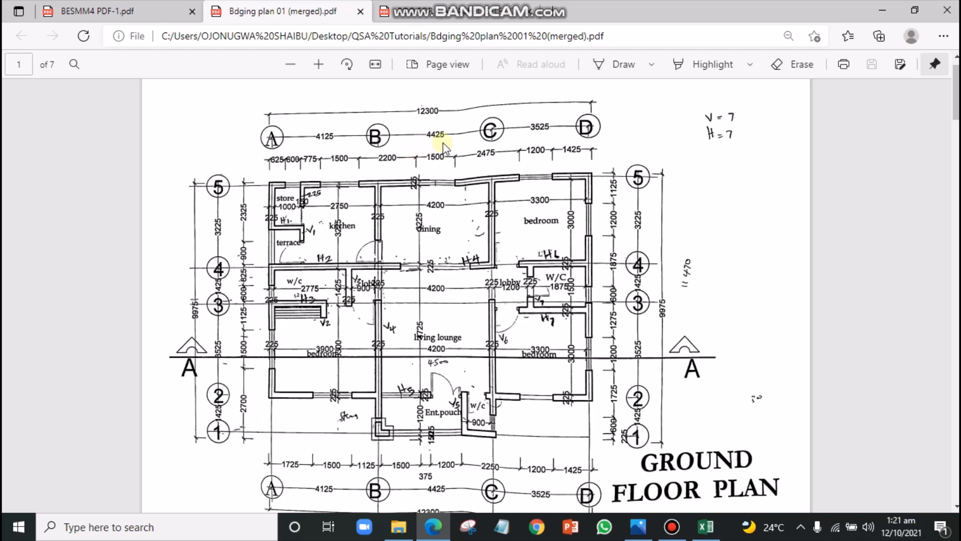
mouse_move(468, 162)
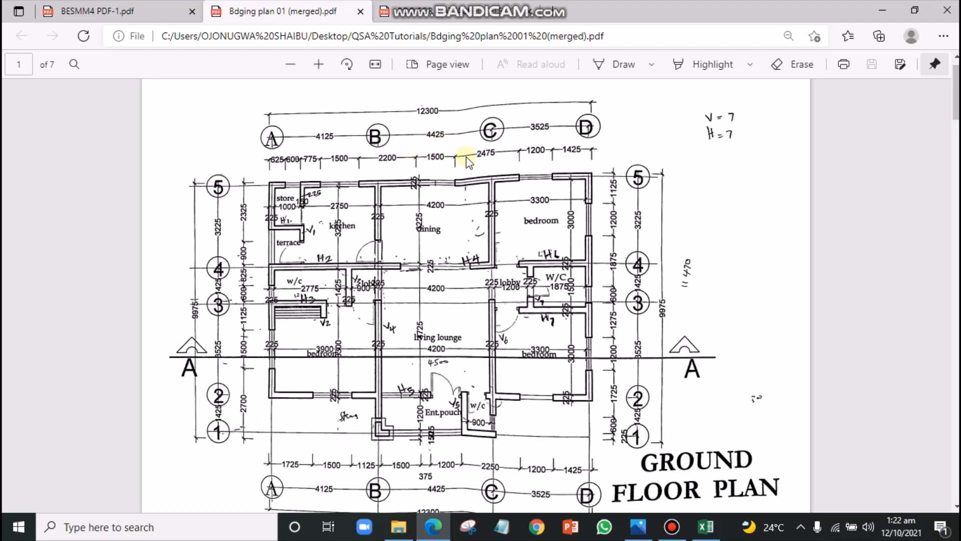
mouse_move(459, 166)
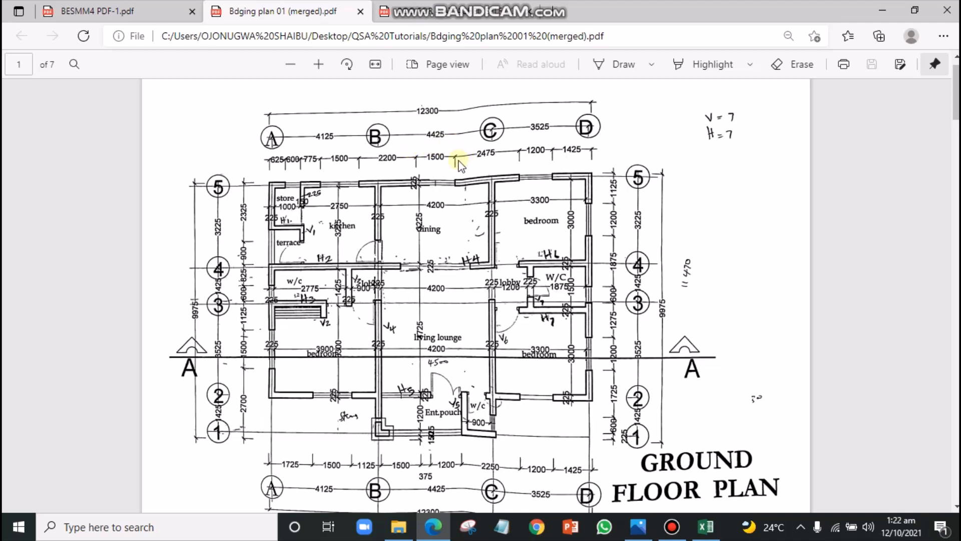
mouse_move(506, 172)
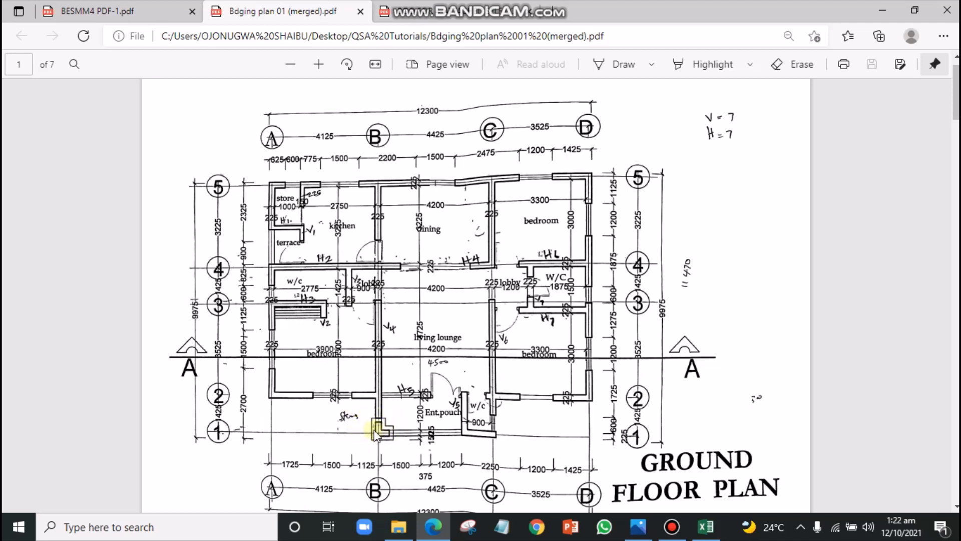
Scroll to page 2 showing Section A-A and its 225mm sandcrete block foundation
scroll("down", 3)
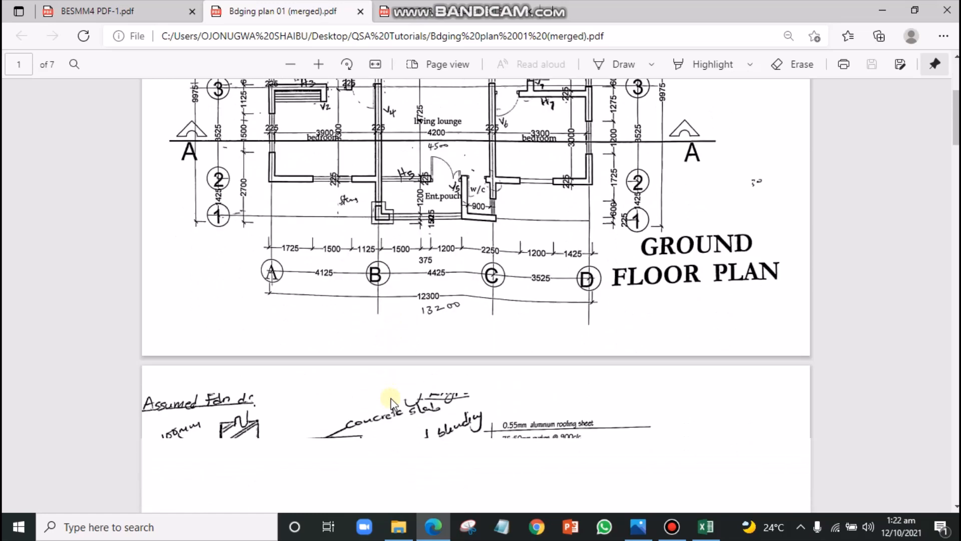
scroll("down", 3)
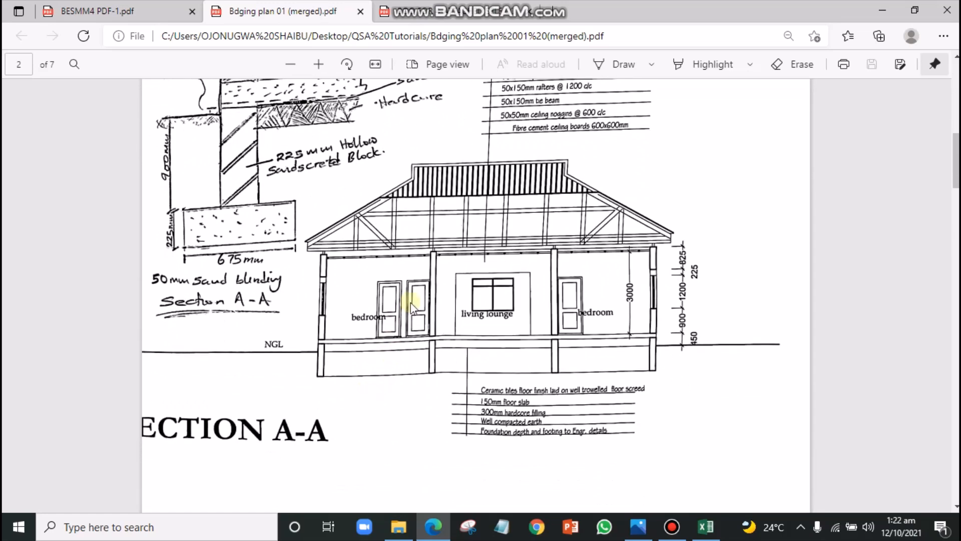
mouse_move(301, 286)
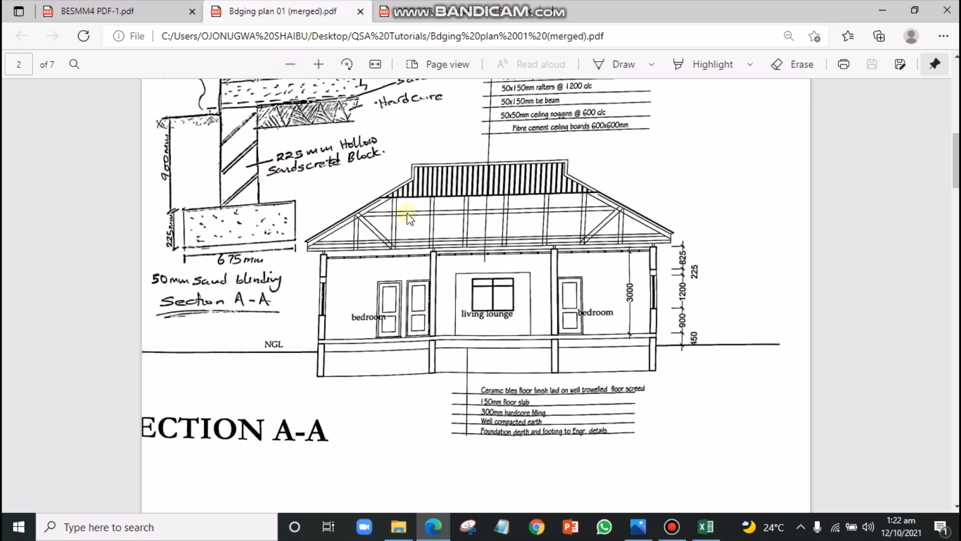
mouse_move(501, 251)
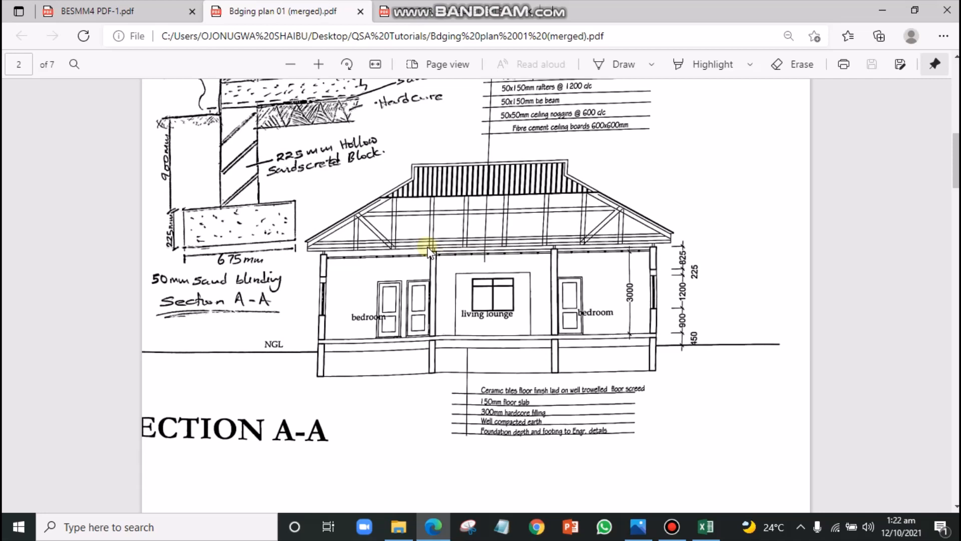
mouse_move(355, 215)
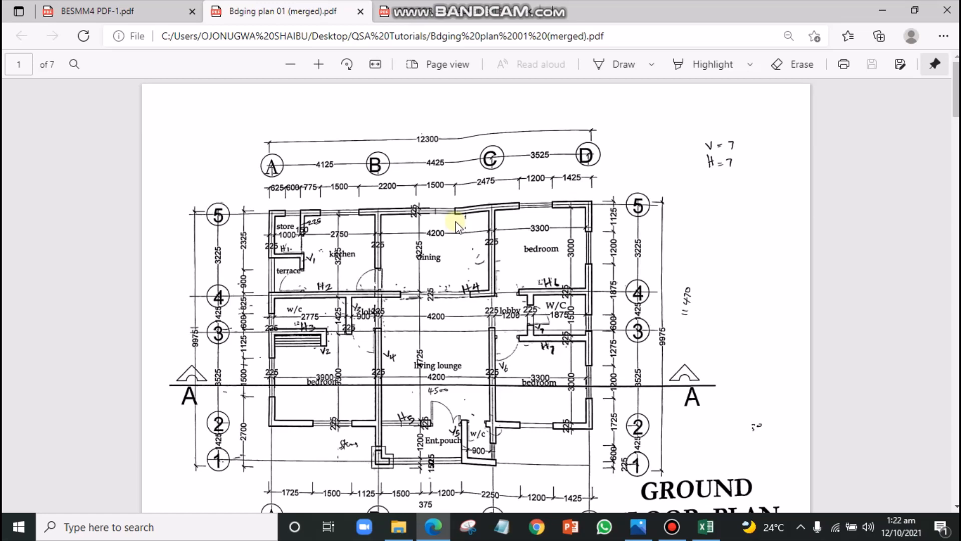
mouse_move(452, 231)
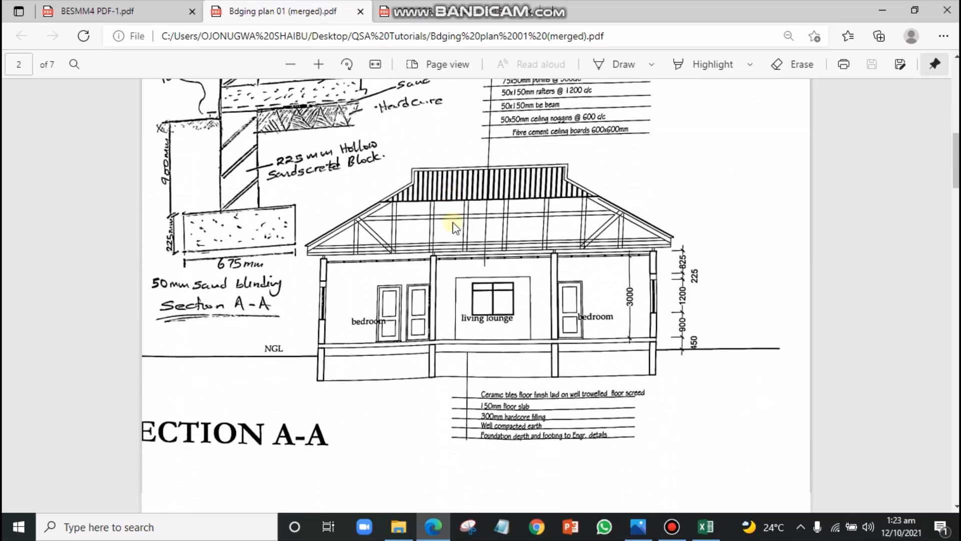
Scroll past the front elevation to the hipped roof plan on page 7 of 7
scroll("down", 3)
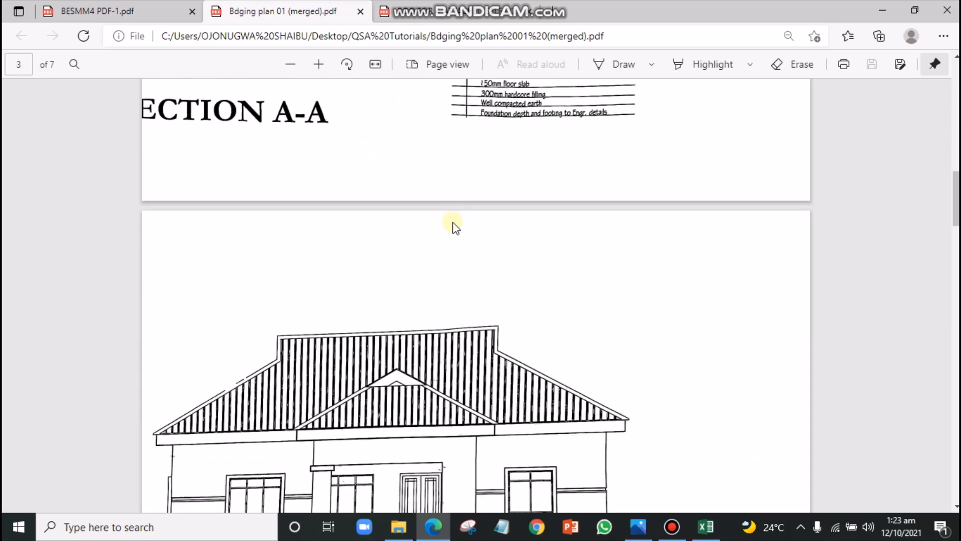
scroll("down", 3)
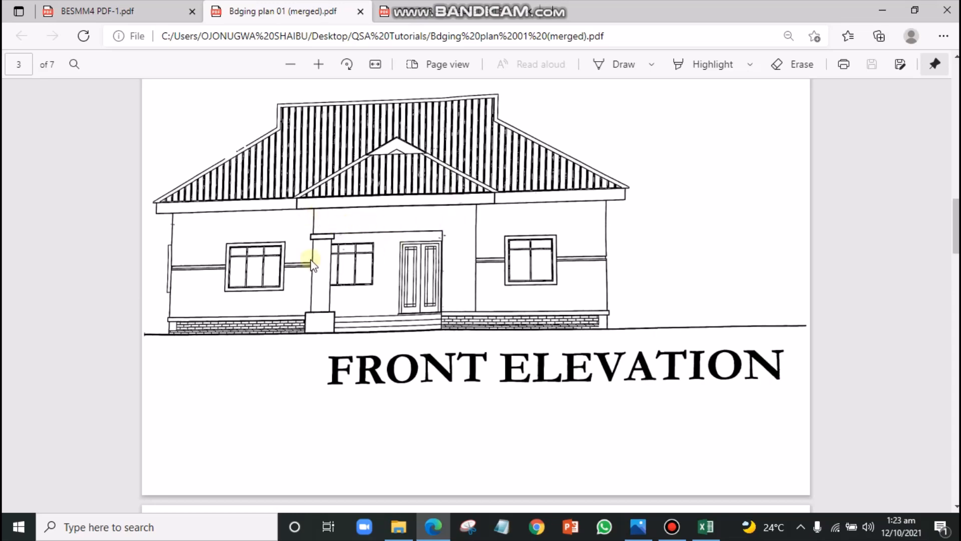
scroll("down", 3)
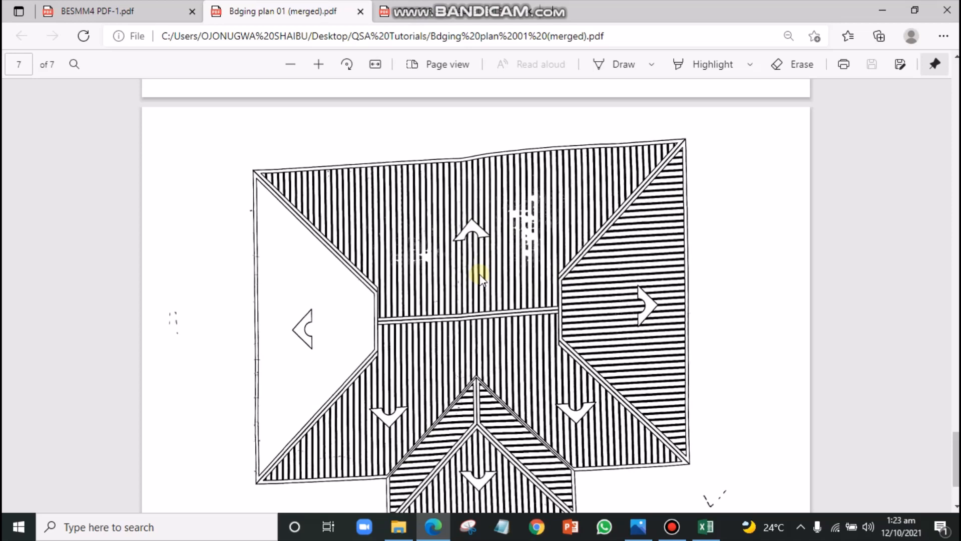
mouse_move(445, 264)
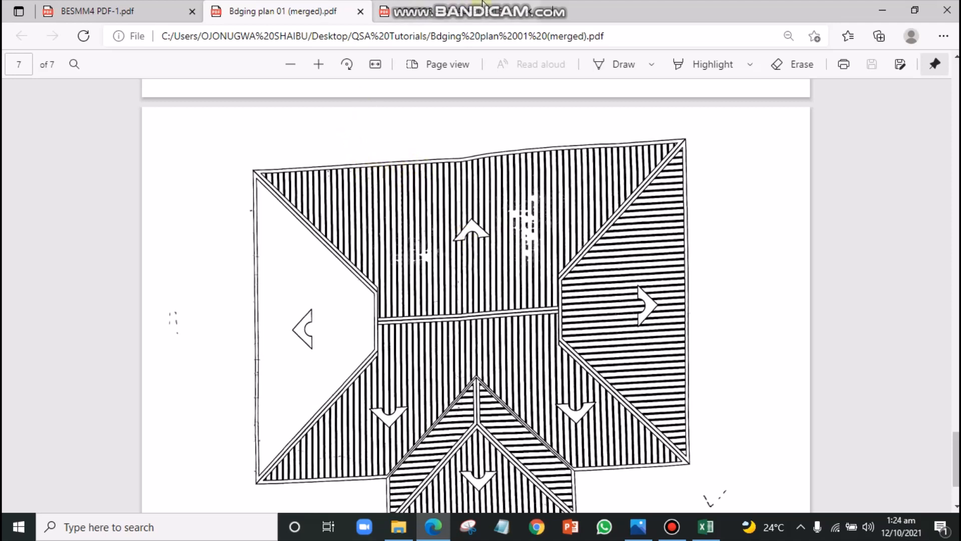
Switch to the BESMM4 PDF and view its title page, page 1 of 509
left_click(98, 11)
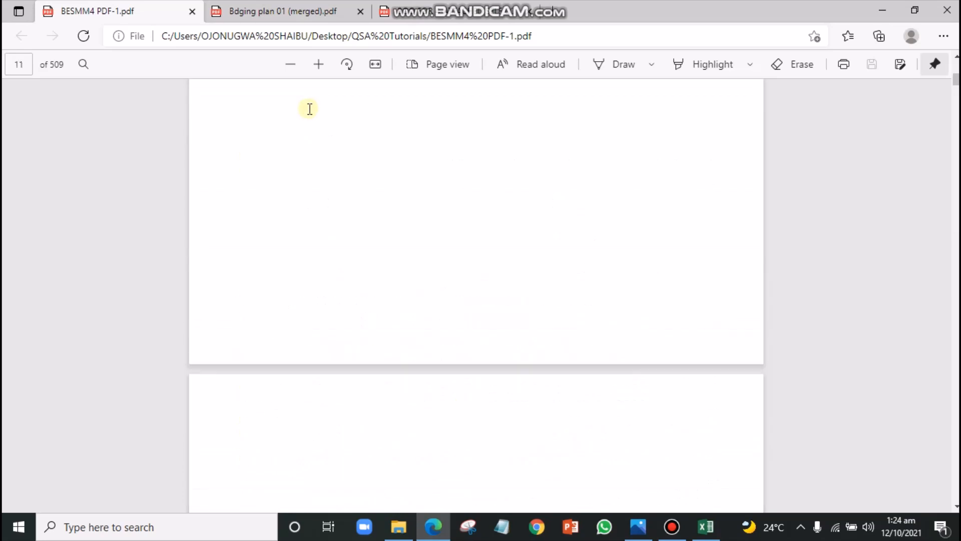
scroll("down", 3)
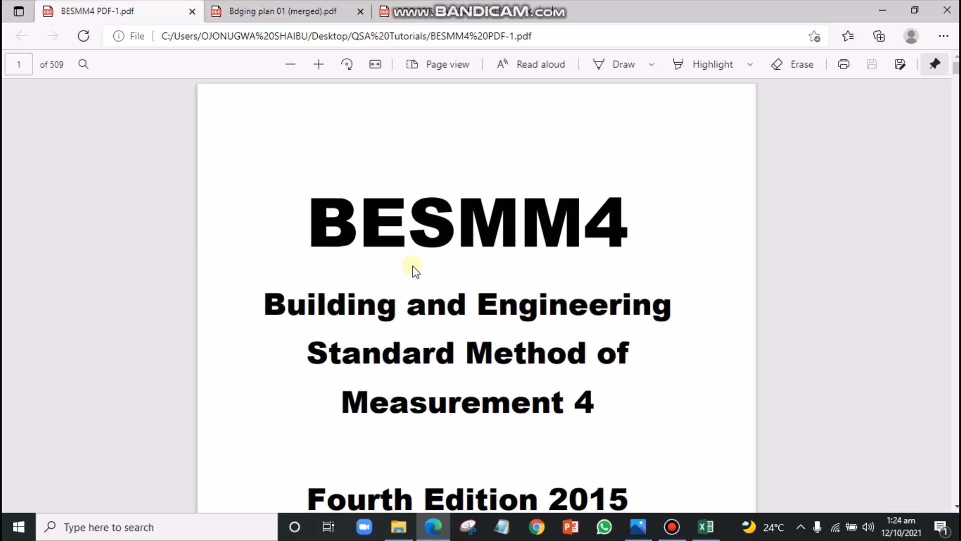
scroll("down", 3)
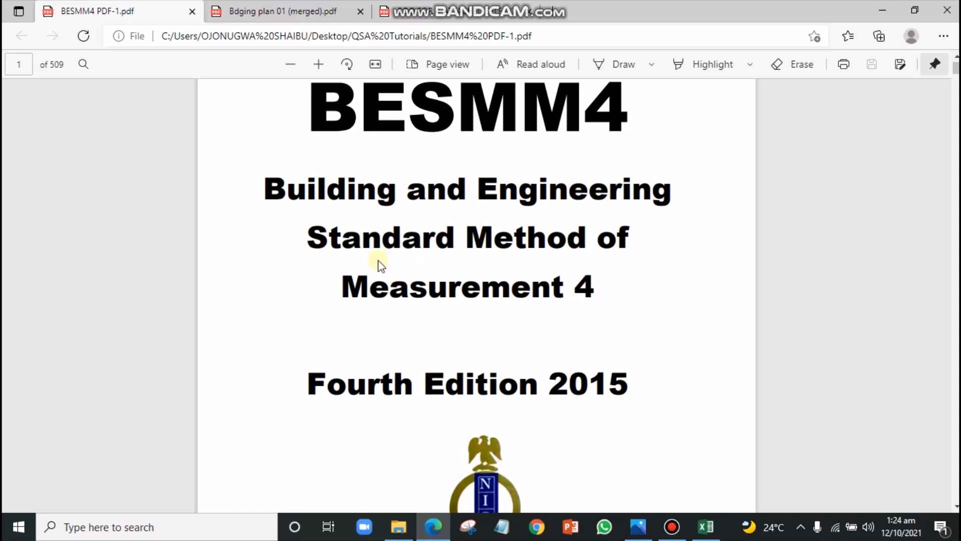
scroll("down", 3)
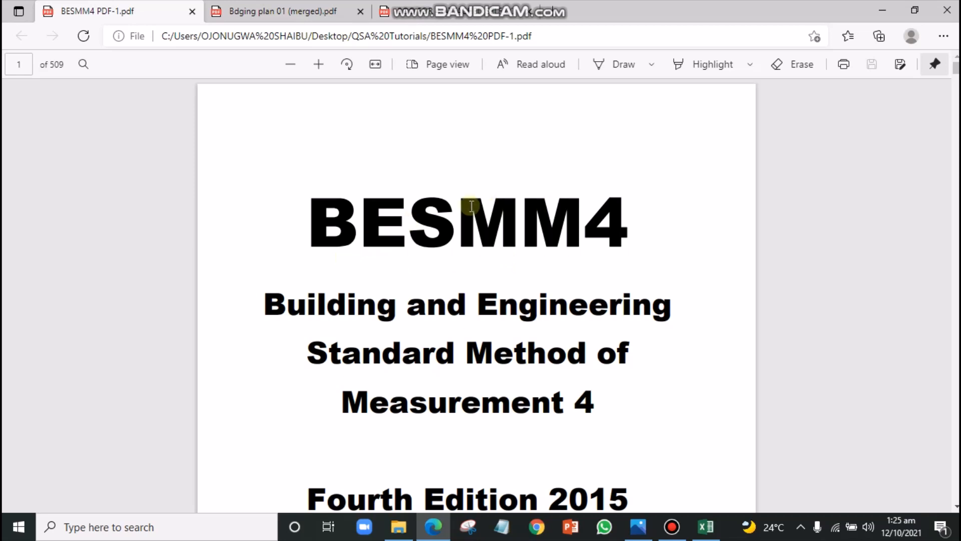
mouse_move(474, 201)
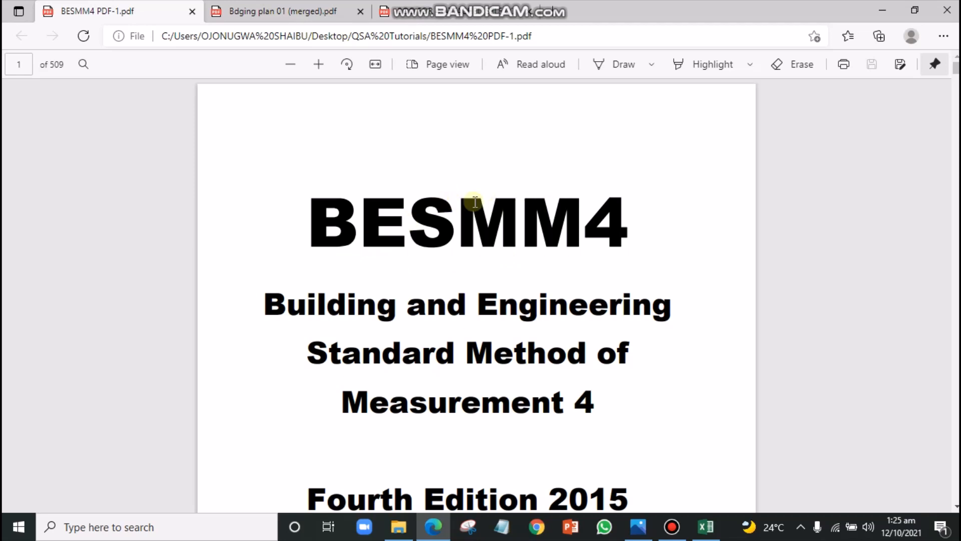
mouse_move(462, 204)
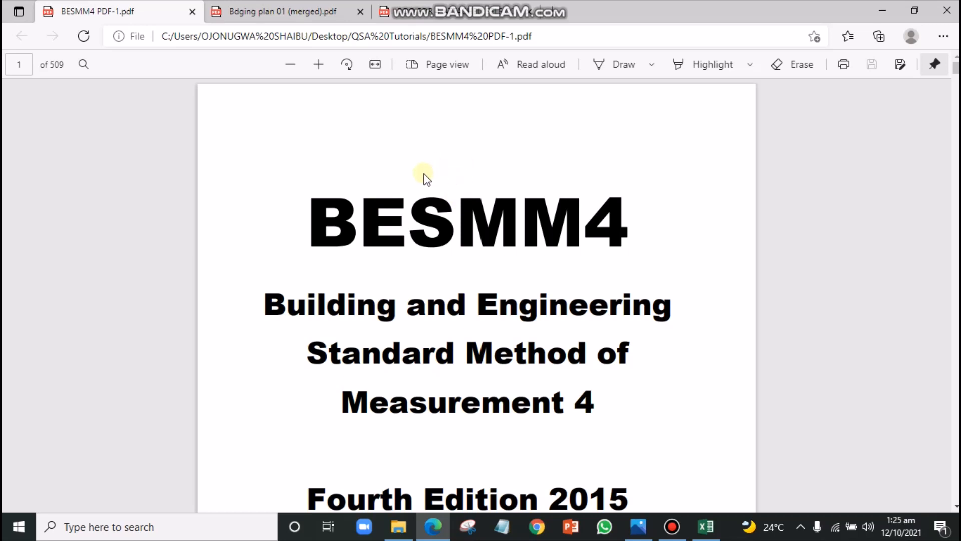
mouse_move(294, 159)
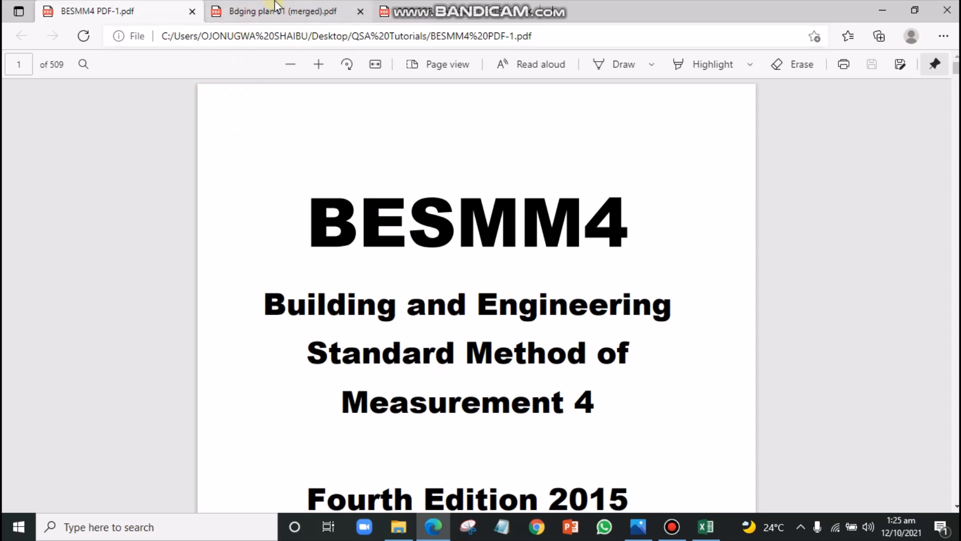
Bring up the blank Book1 workbook and select cells in the empty Sheet1
left_click(282, 11)
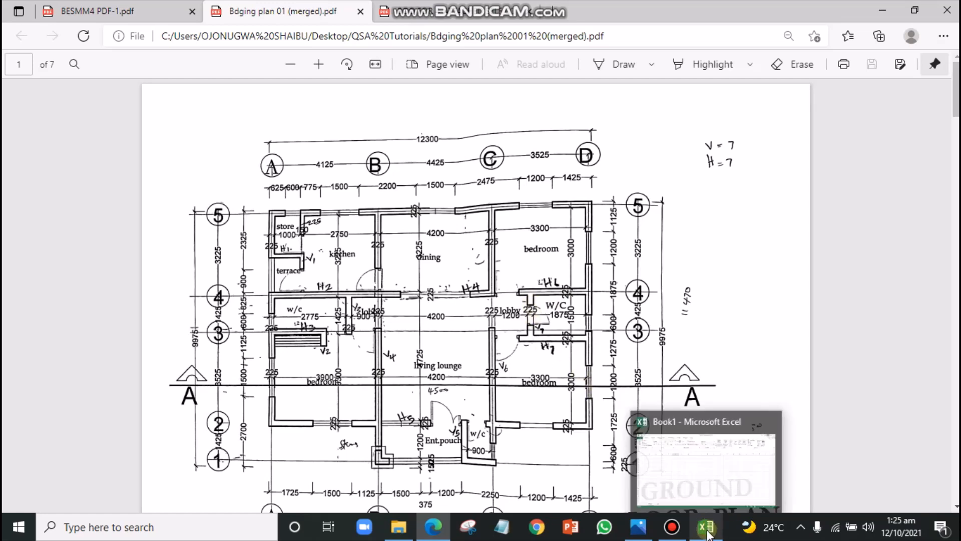
left_click(706, 527)
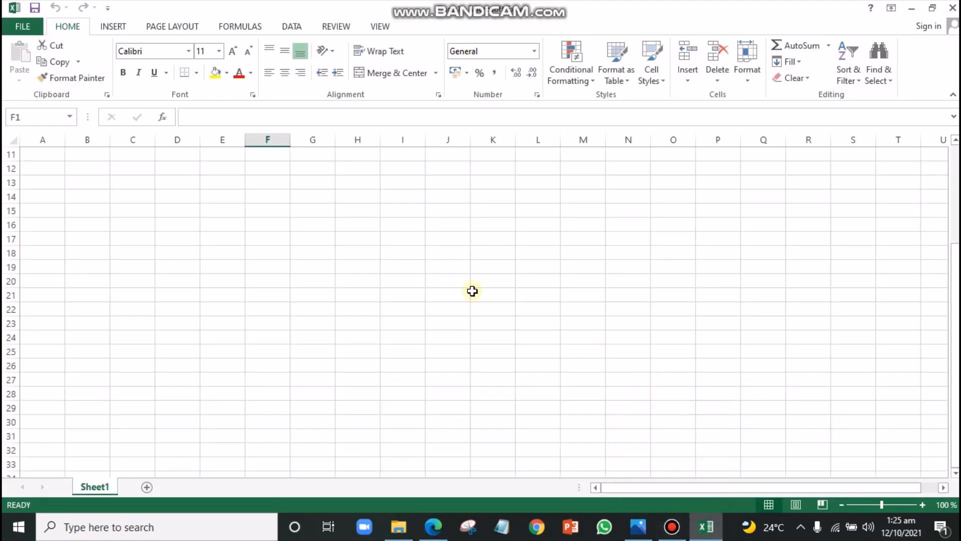
mouse_move(336, 255)
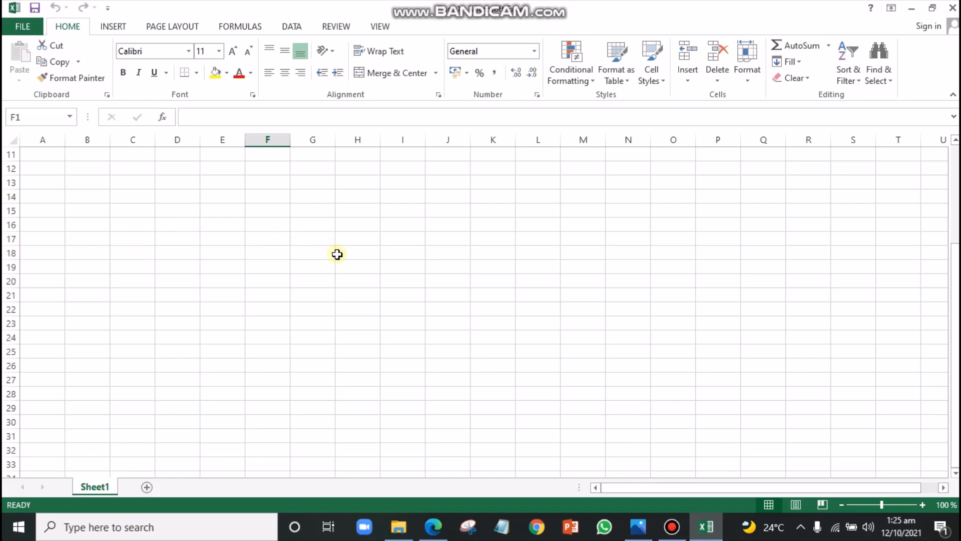
mouse_move(217, 204)
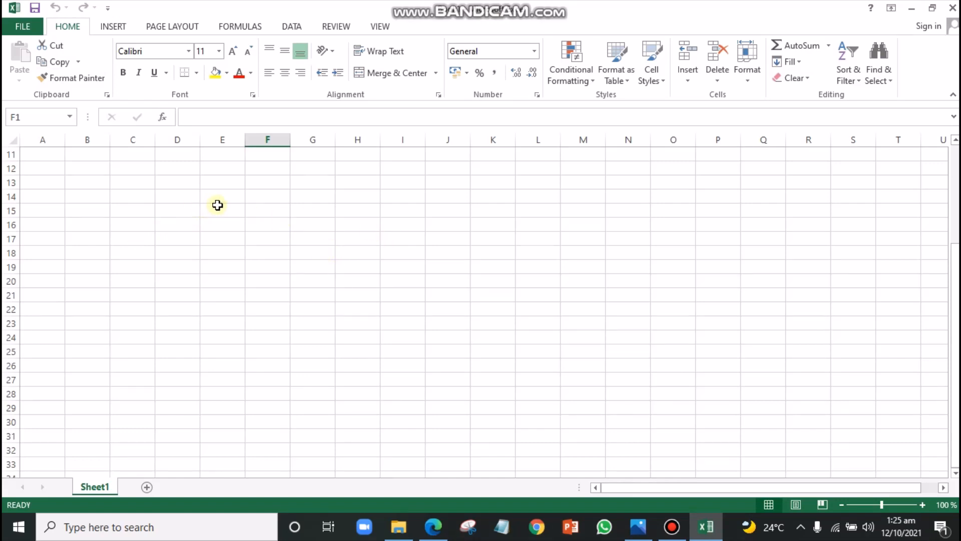
mouse_move(25, 178)
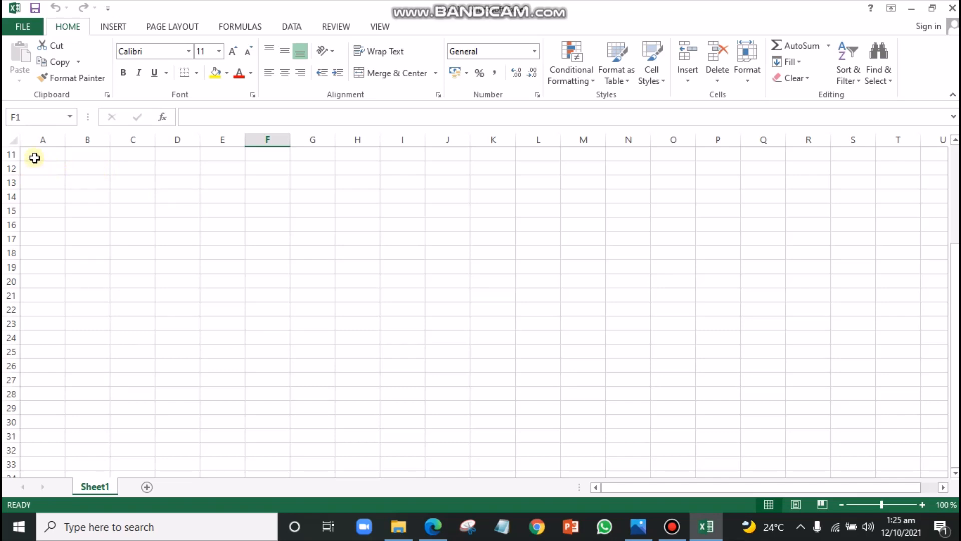
left_click(42, 153)
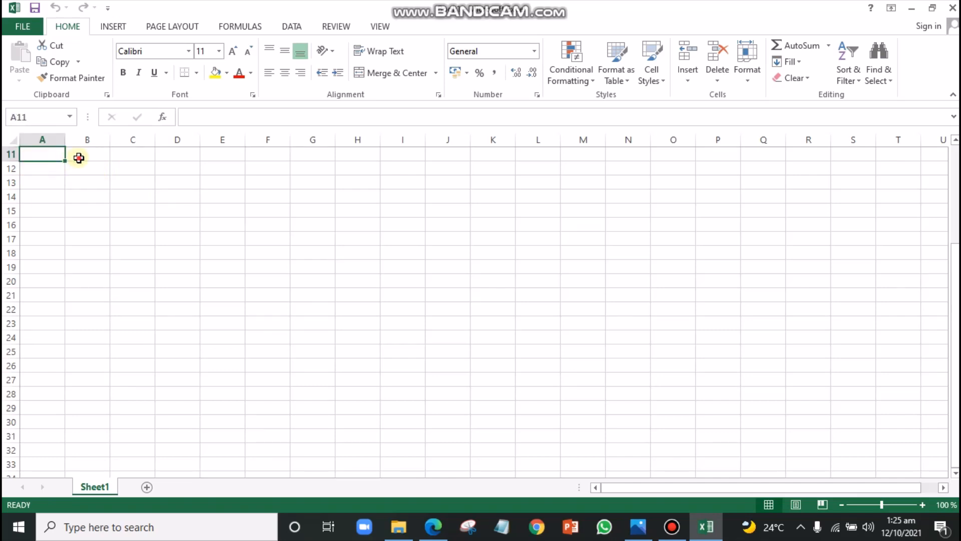
left_click(132, 154)
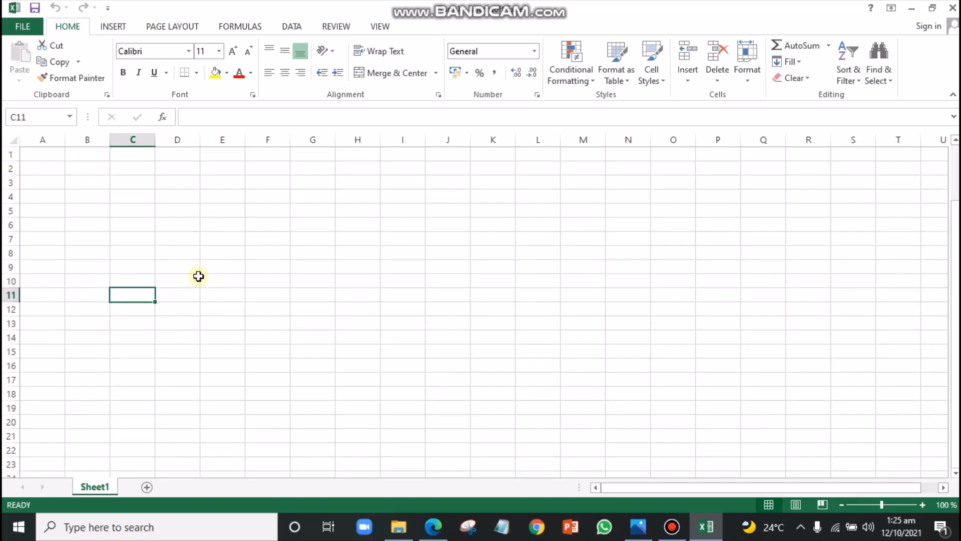
mouse_move(104, 219)
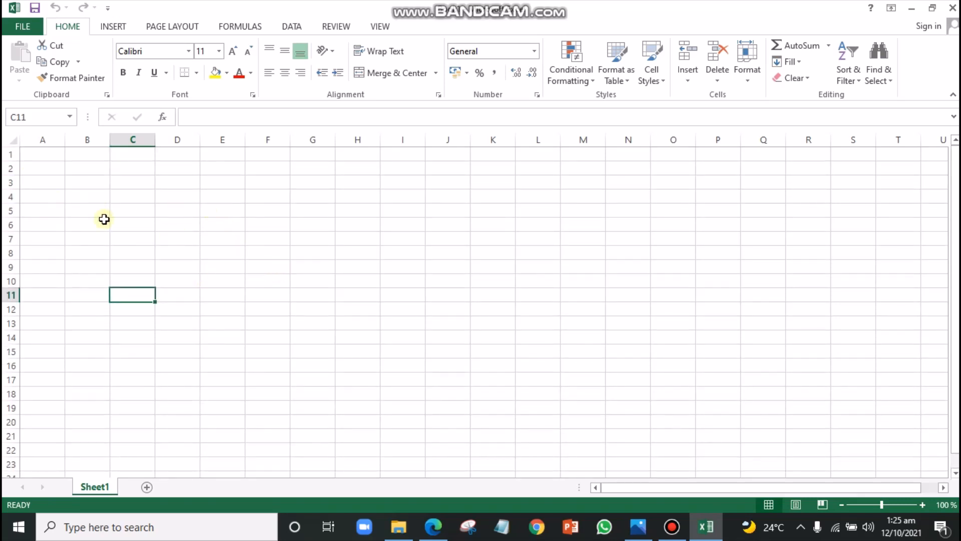
mouse_move(186, 182)
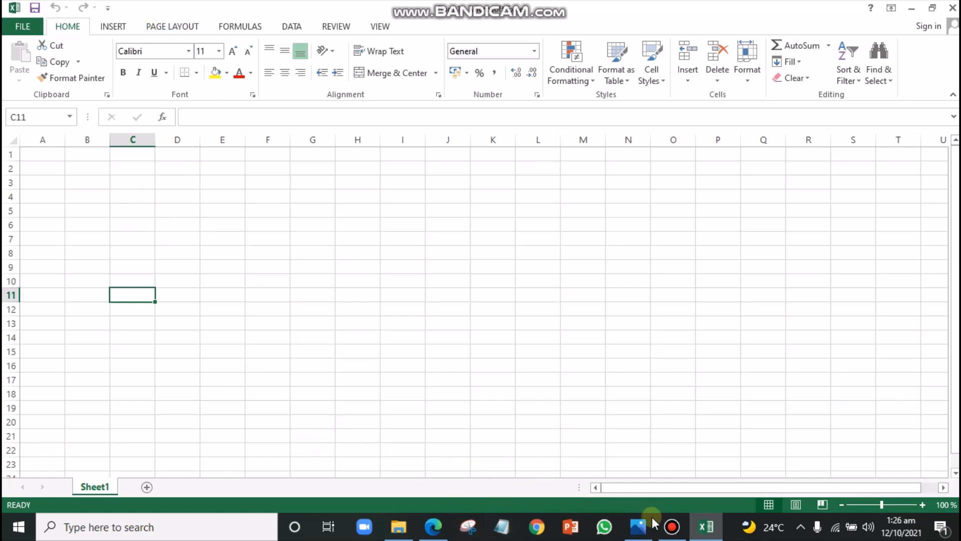
Return to Edge and the annotated ground floor plan on page 1 of 7
left_click(433, 527)
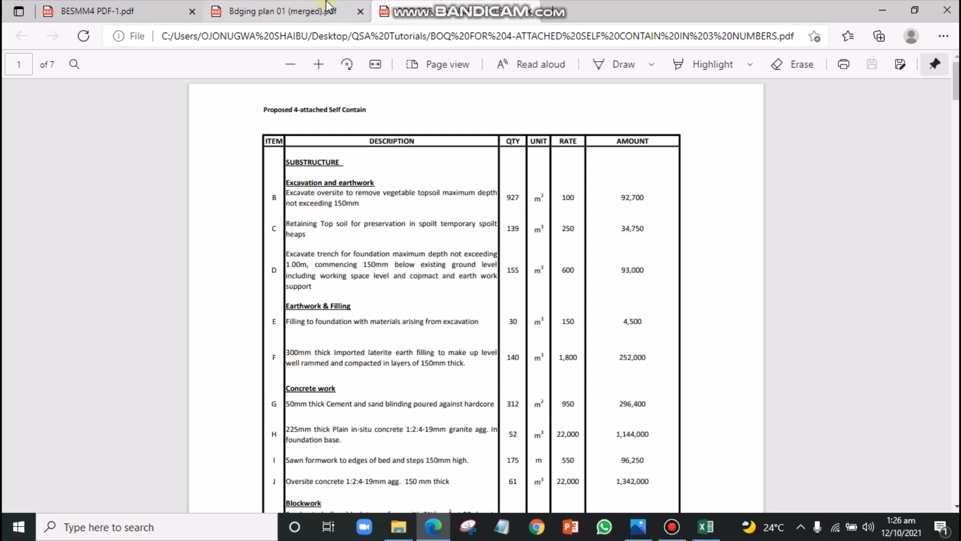
left_click(276, 11)
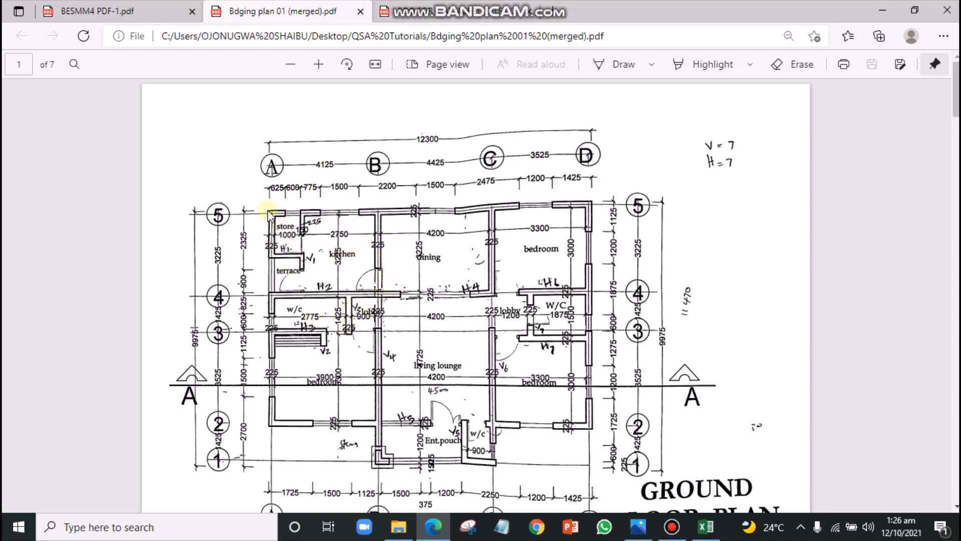
mouse_move(426, 237)
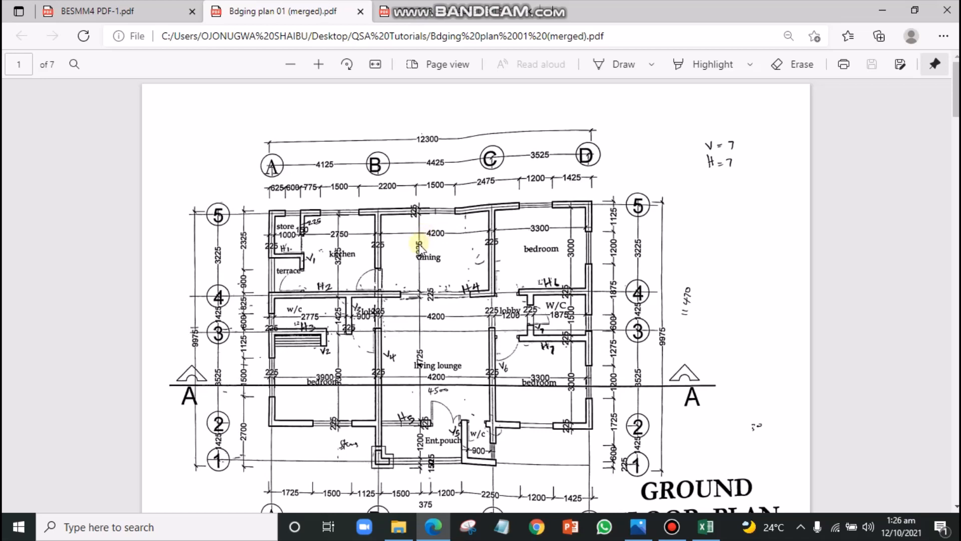
mouse_move(443, 250)
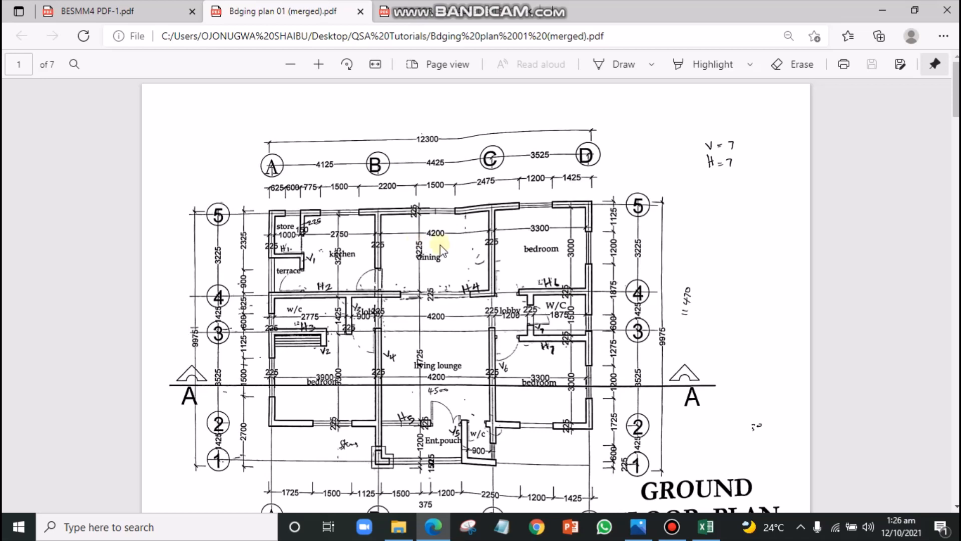
mouse_move(451, 288)
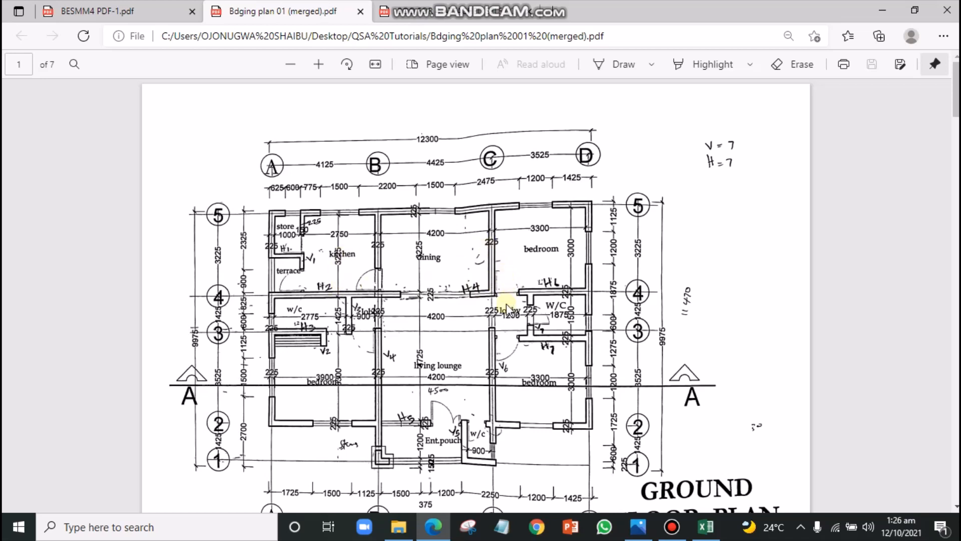
mouse_move(514, 283)
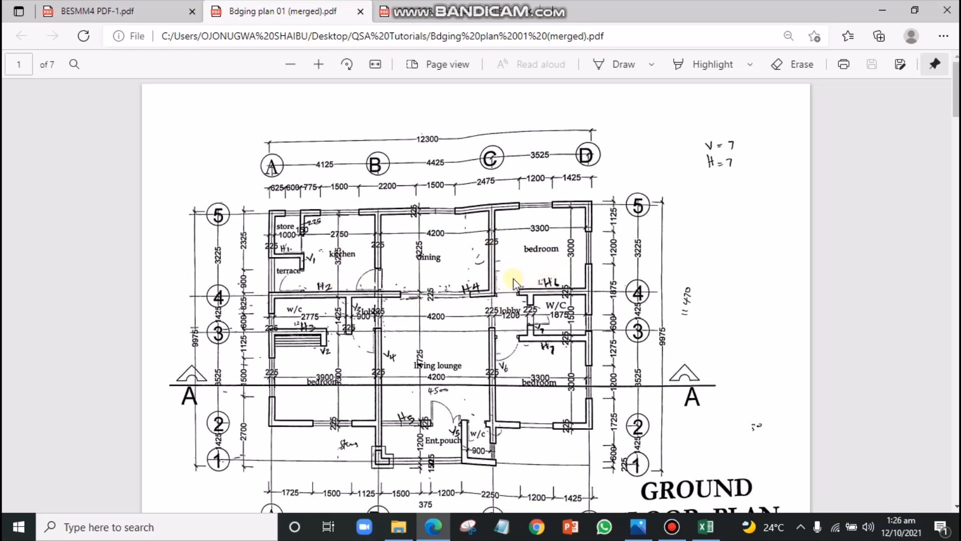
mouse_move(628, 435)
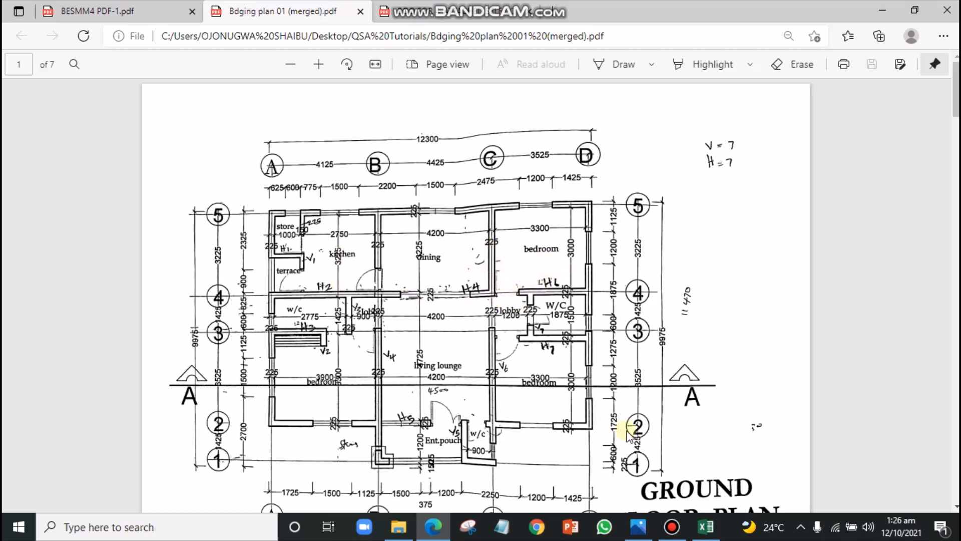
Show the 'Taking-off for substructural works' sheet with site dimensions 12,750 by 10,425
left_click(637, 526)
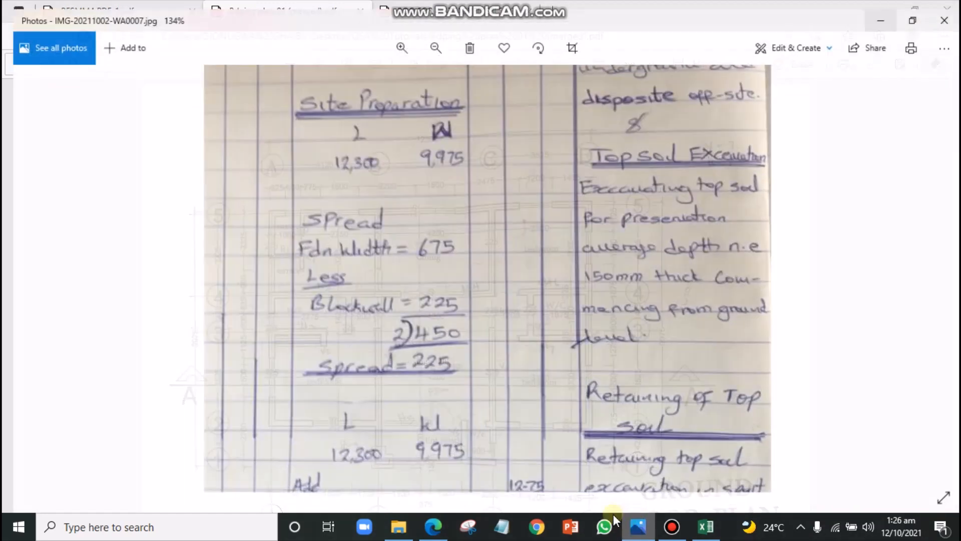
left_click(396, 39)
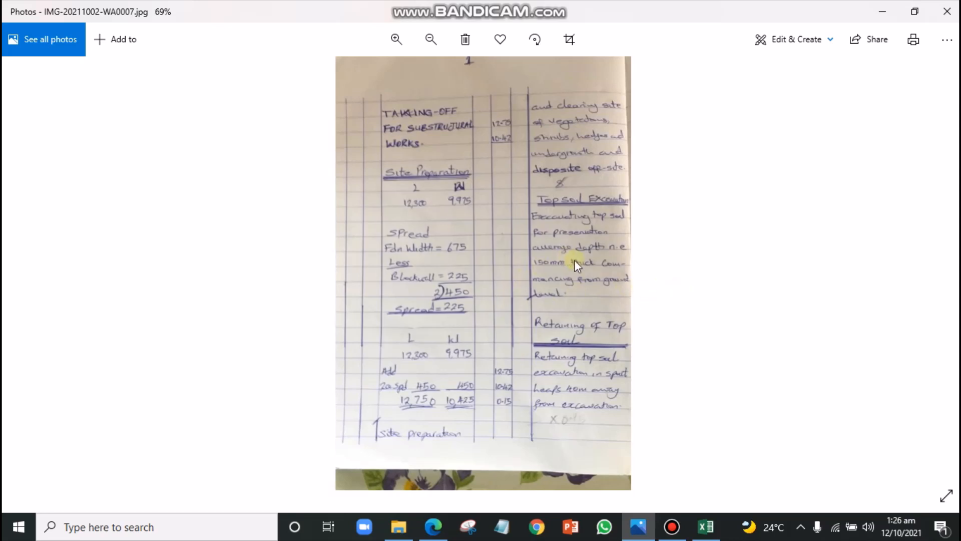
mouse_move(543, 427)
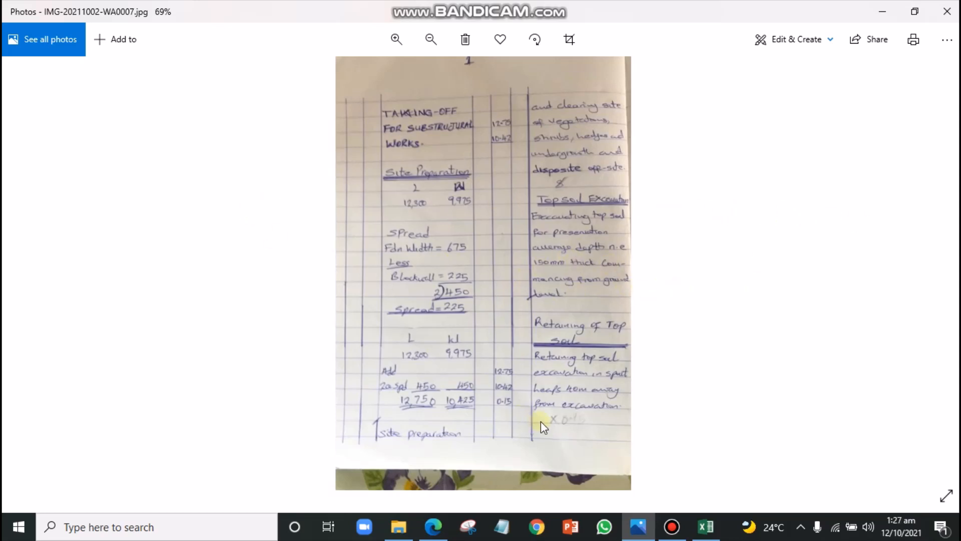
mouse_move(514, 410)
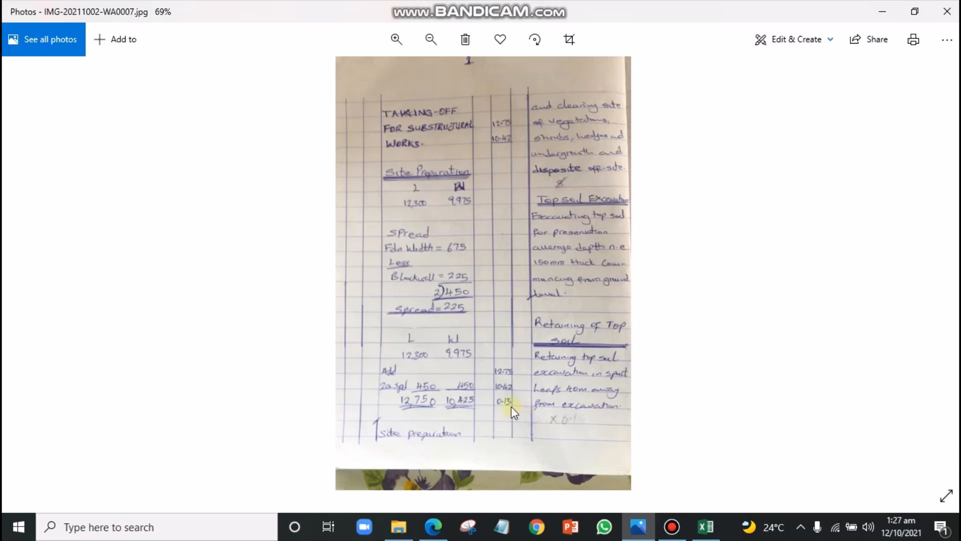
mouse_move(705, 481)
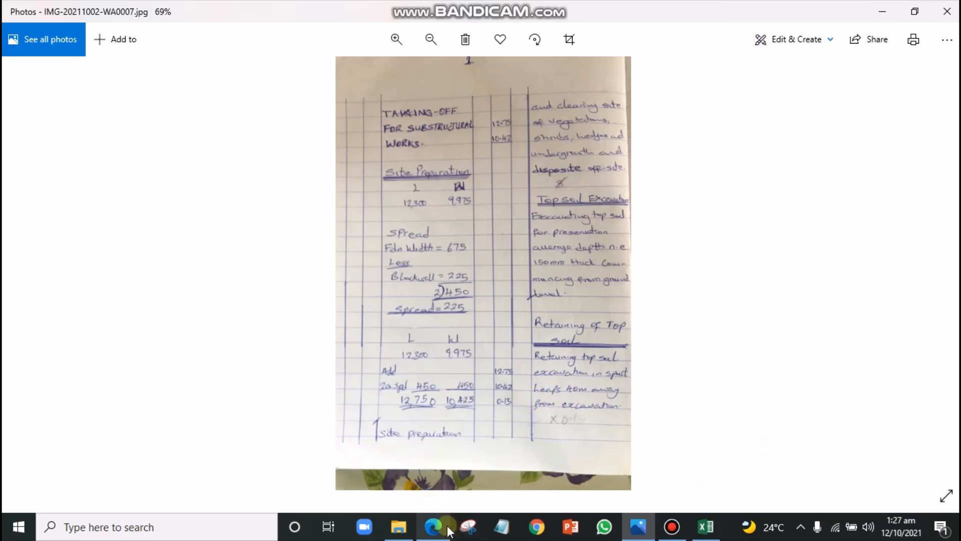
Switch back to Edge showing the V/H-labelled ground floor plan, page 1 of 7
left_click(434, 526)
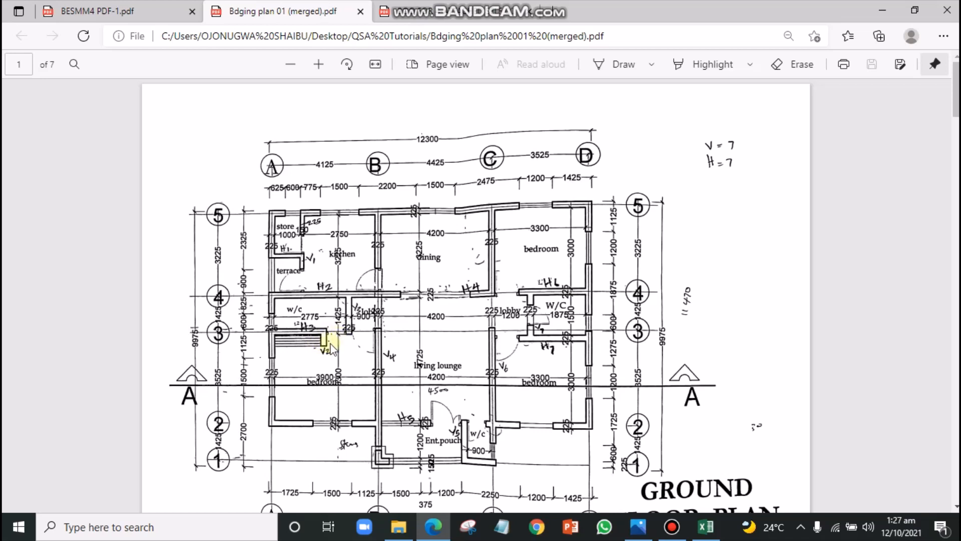
mouse_move(334, 346)
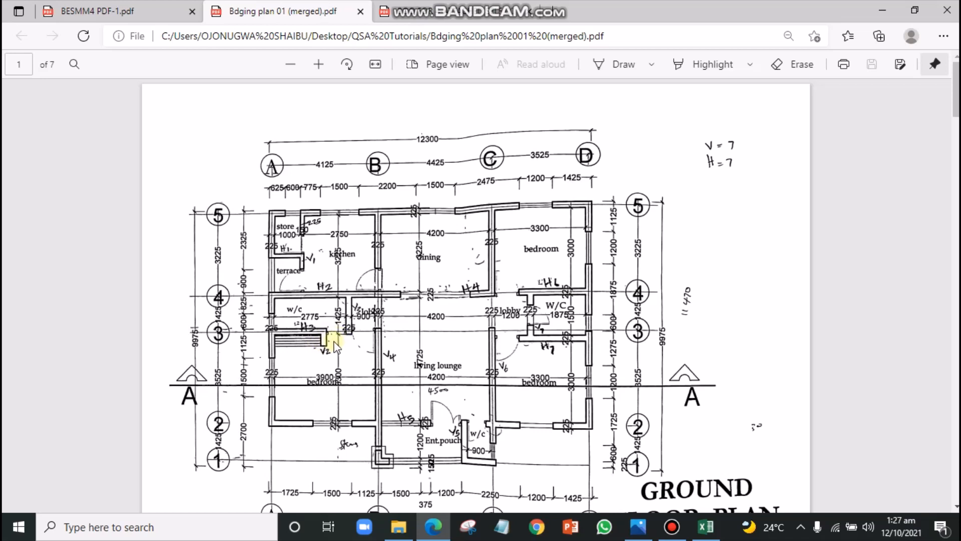
mouse_move(335, 346)
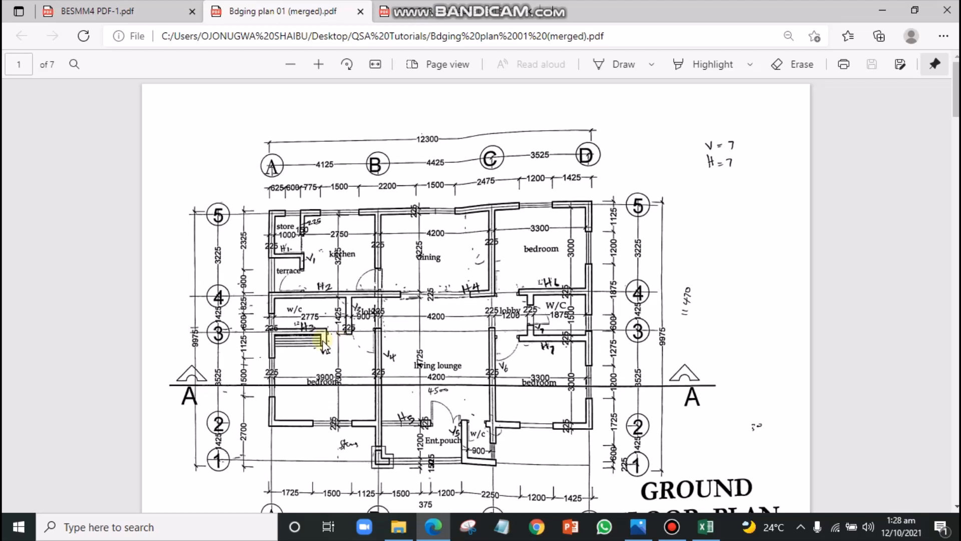
mouse_move(423, 350)
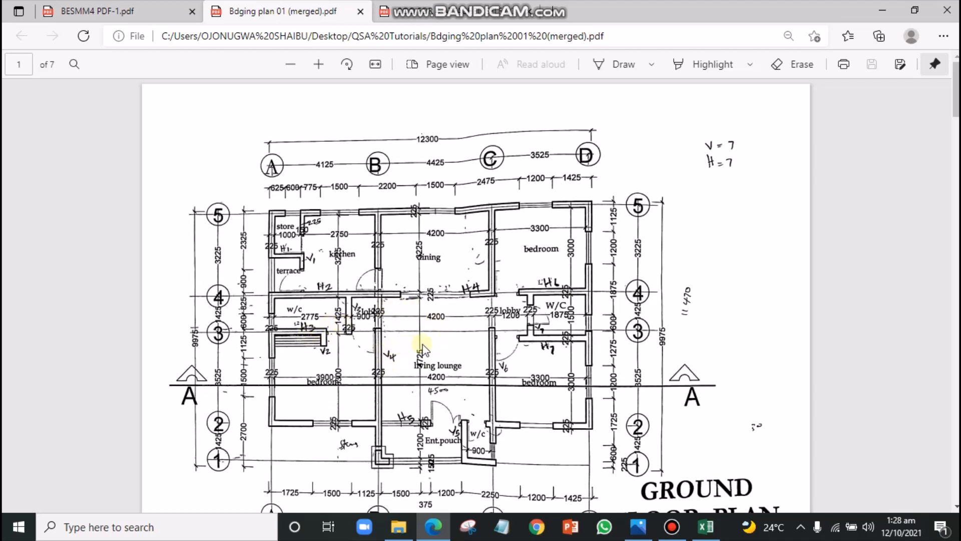
mouse_move(407, 354)
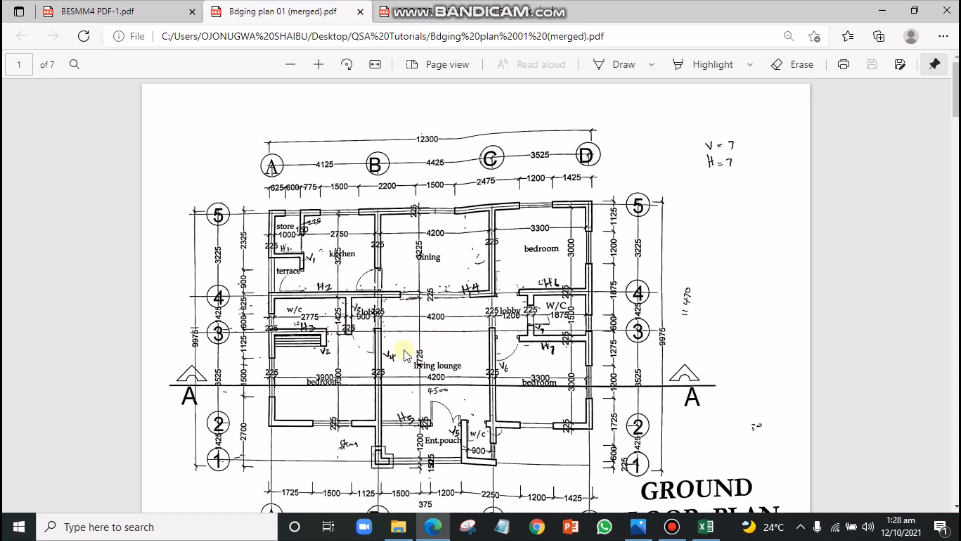
mouse_move(610, 456)
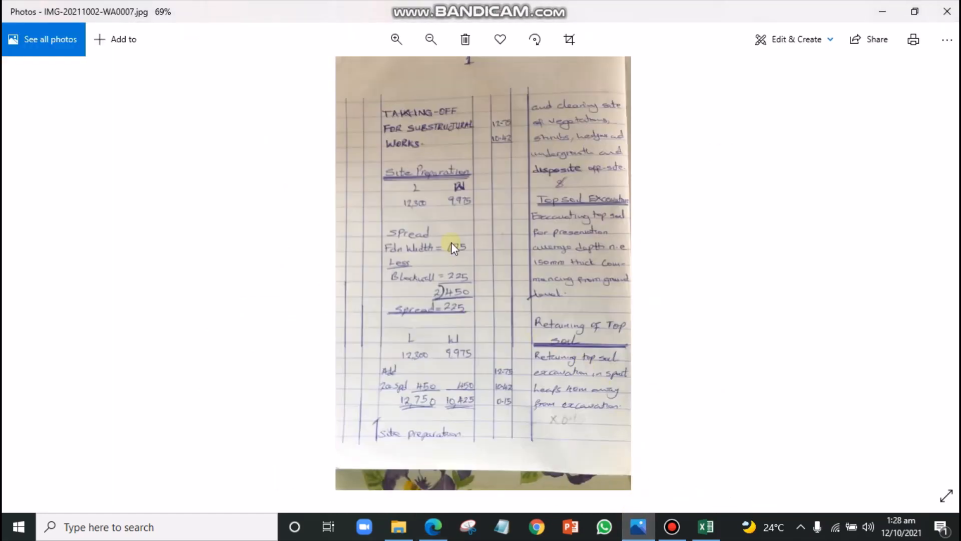
Zoom into the first sheet, read down to Spread, then advance to sheet two
left_click(396, 39)
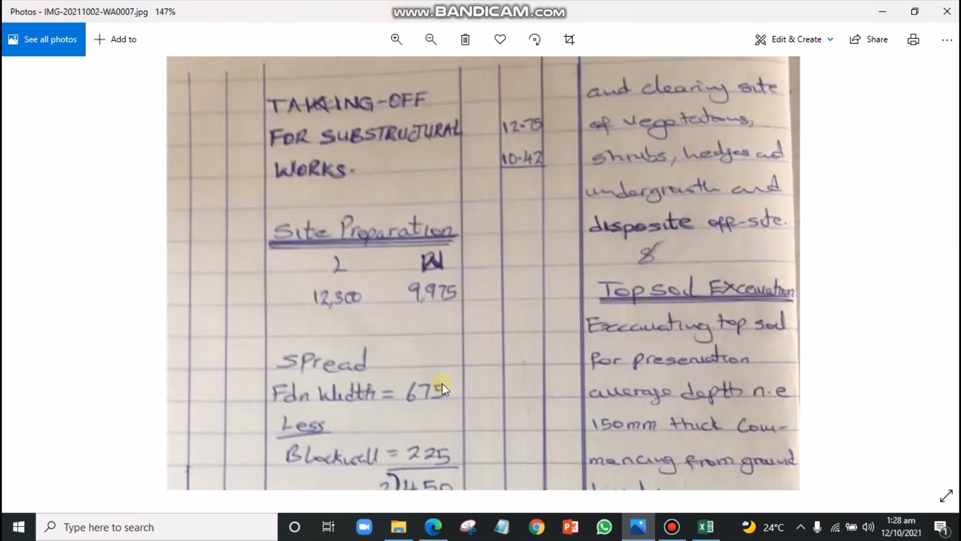
scroll("down", 3)
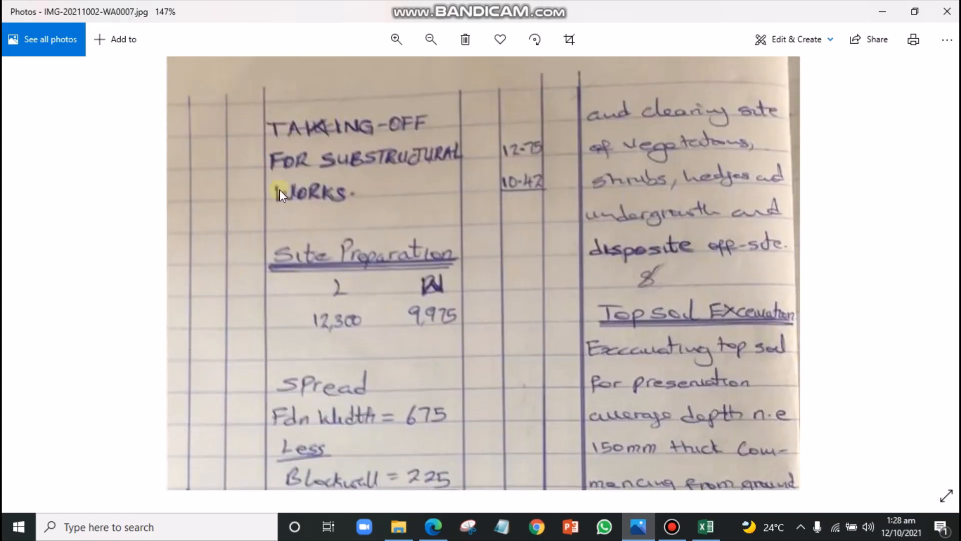
mouse_move(350, 248)
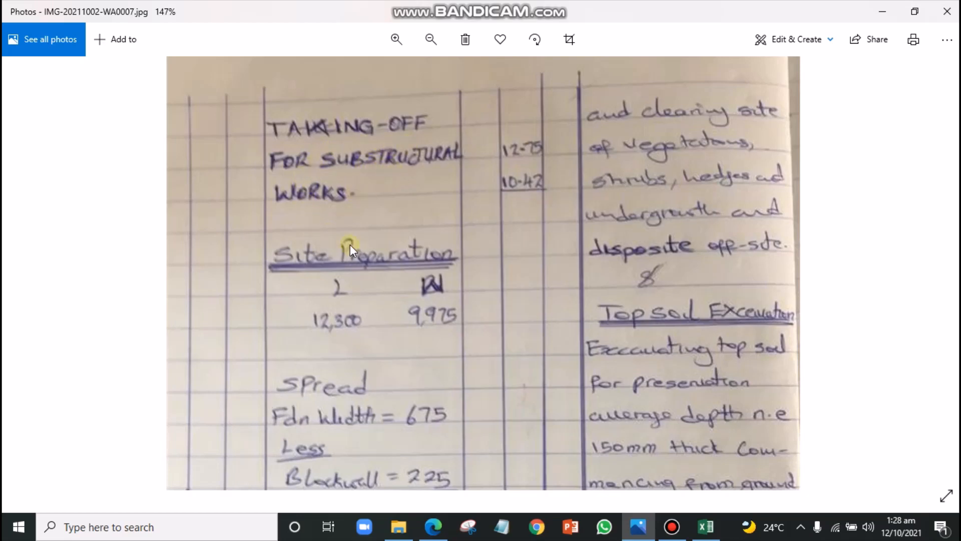
scroll("down", 3)
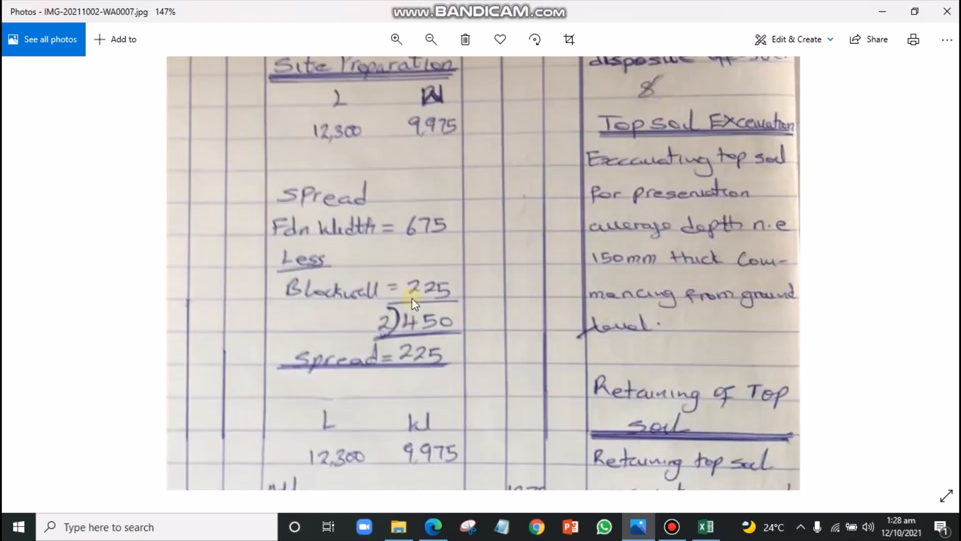
scroll("down", 3)
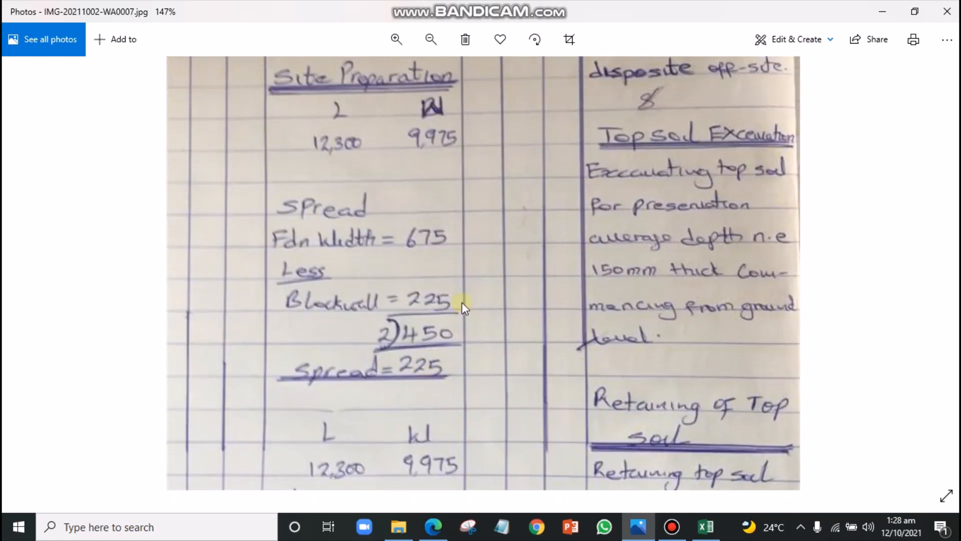
left_click(431, 39)
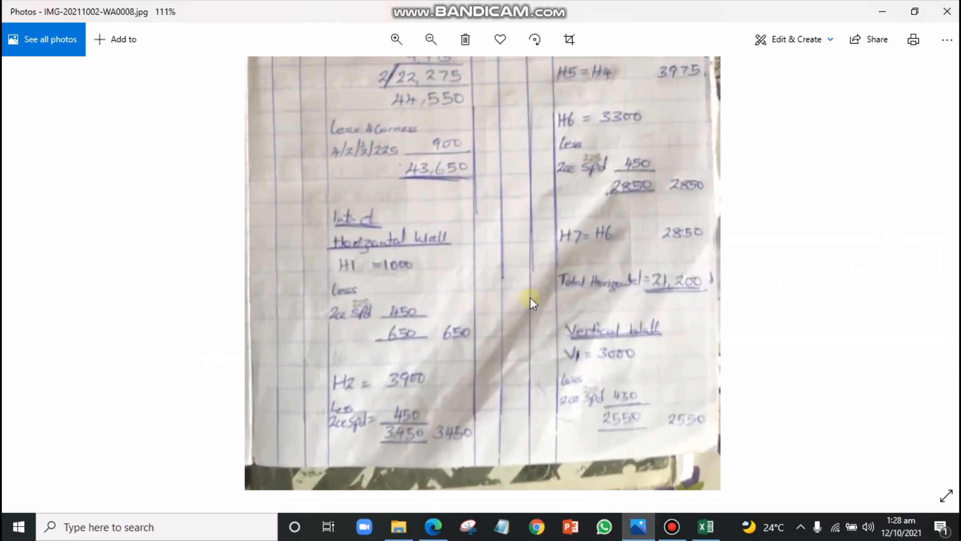
Scroll sheet two's workings, then zoom out to show the whole Trench excavation sheet
scroll("down", 3)
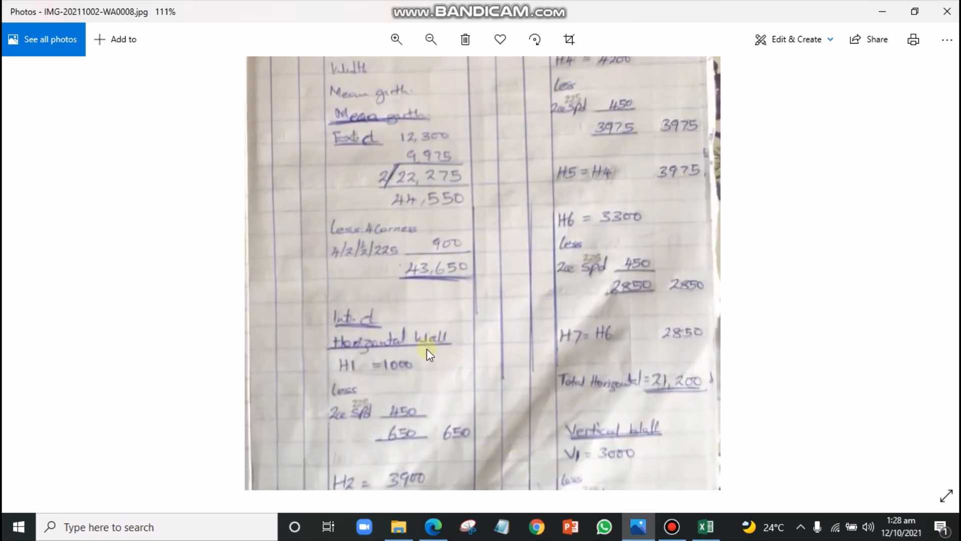
mouse_move(438, 342)
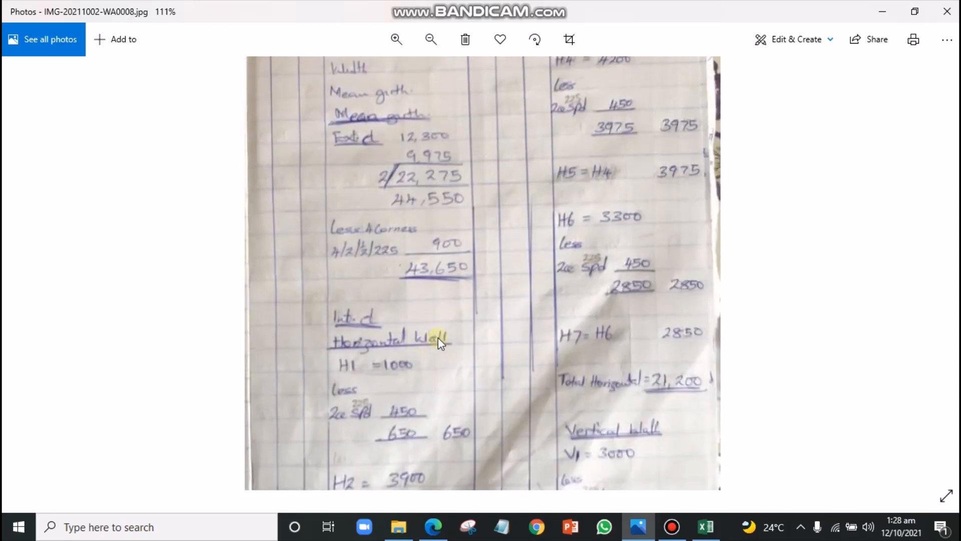
mouse_move(464, 341)
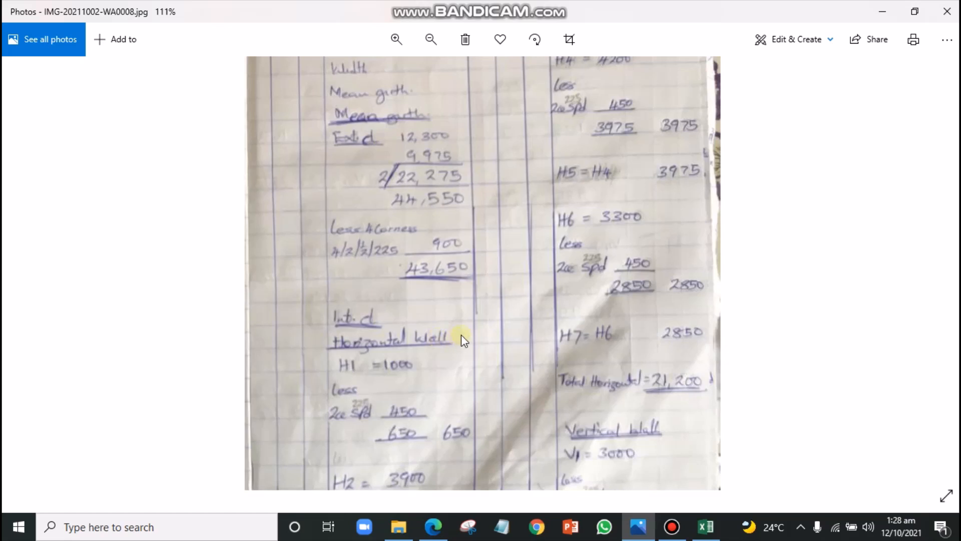
mouse_move(509, 291)
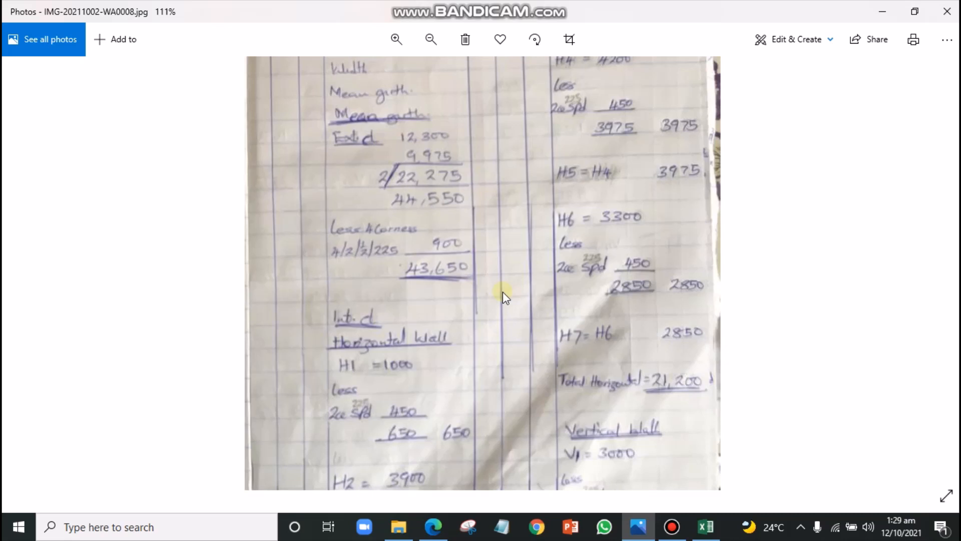
mouse_move(516, 304)
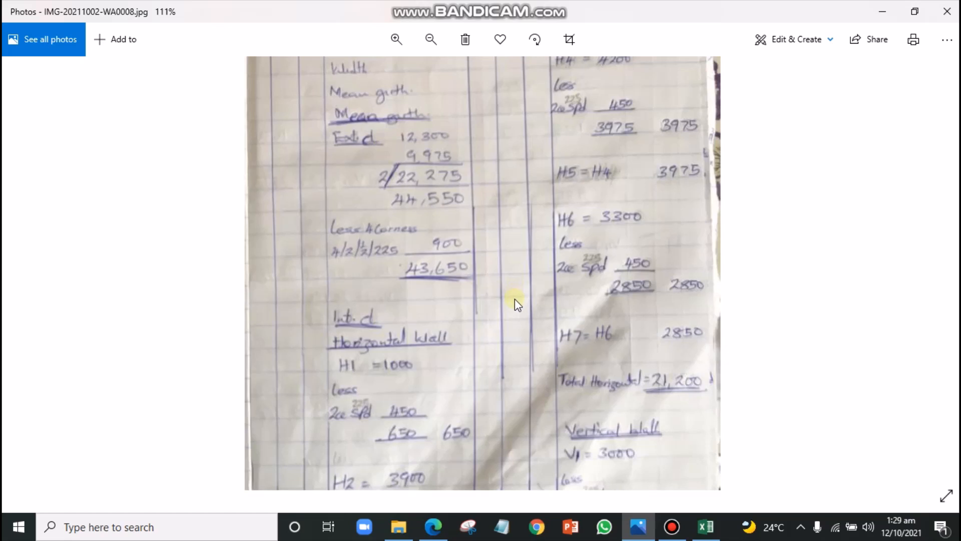
mouse_move(481, 323)
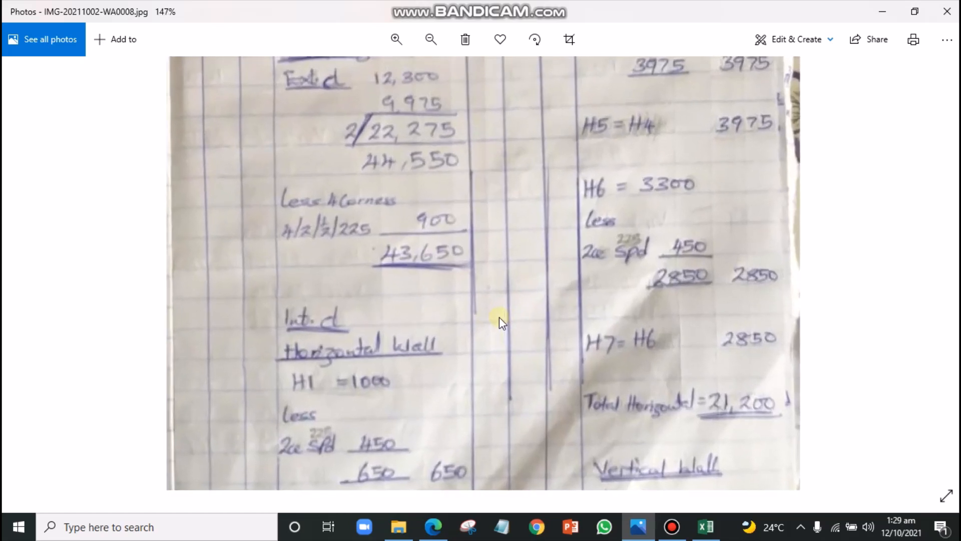
left_click(431, 39)
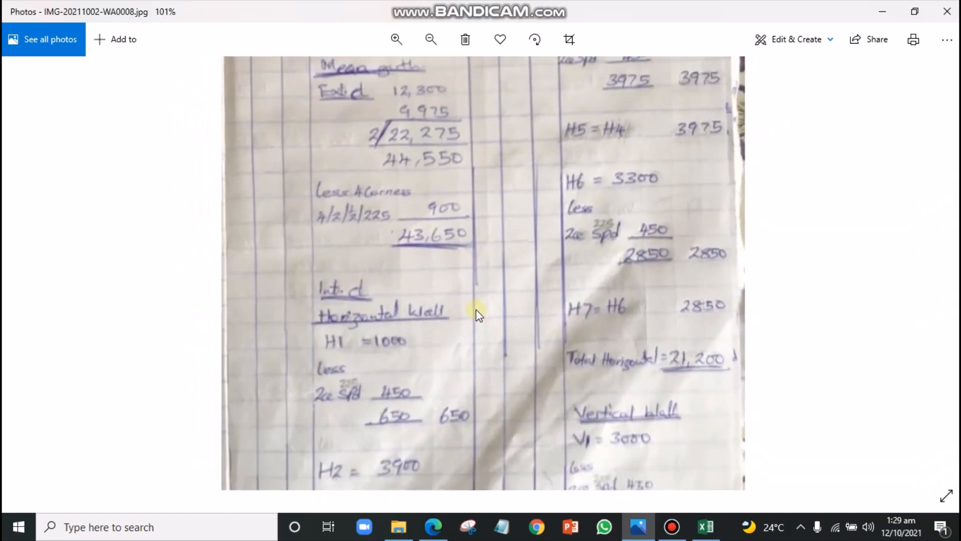
left_click(431, 40)
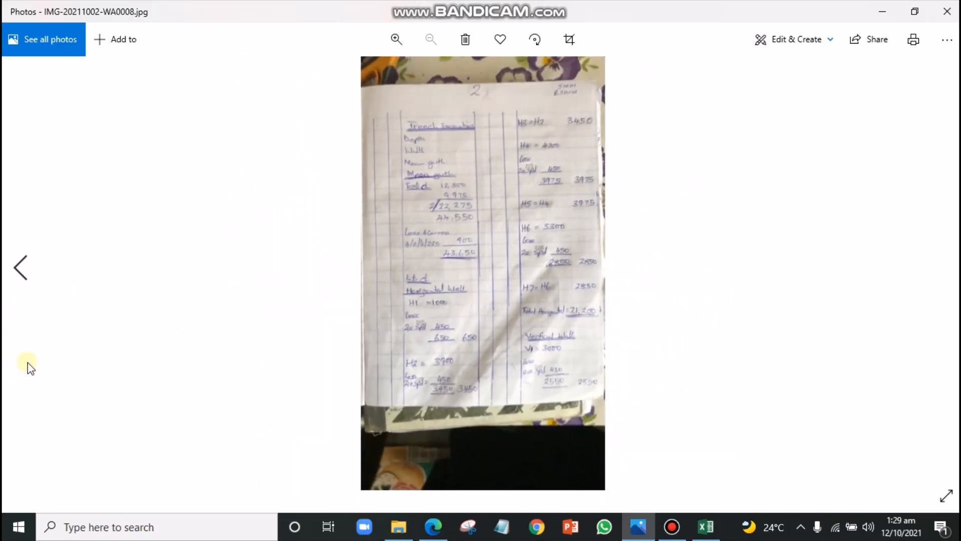
Return to take-off sheet 1 and zoom to read its heading and site preparation (12,300 × 9,975)
left_click(20, 267)
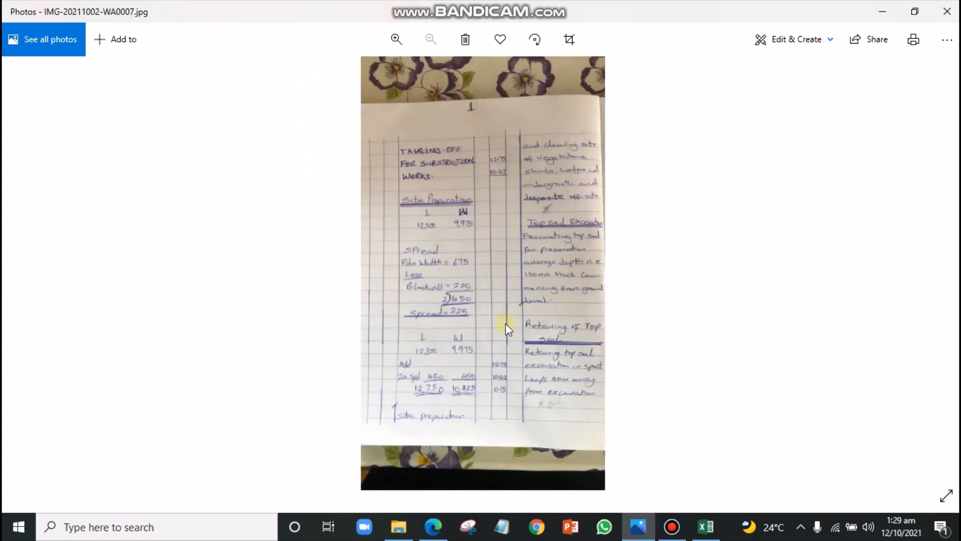
left_click(396, 39)
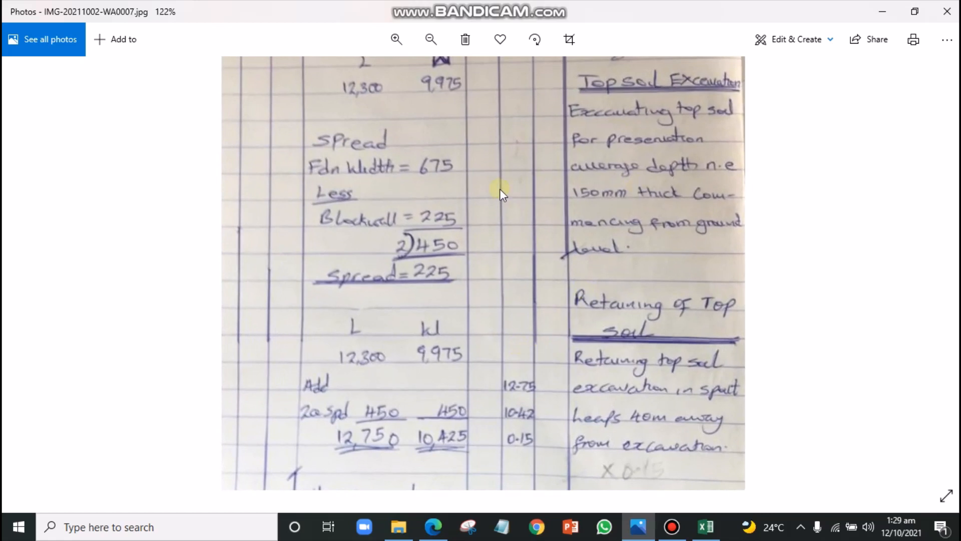
mouse_move(679, 271)
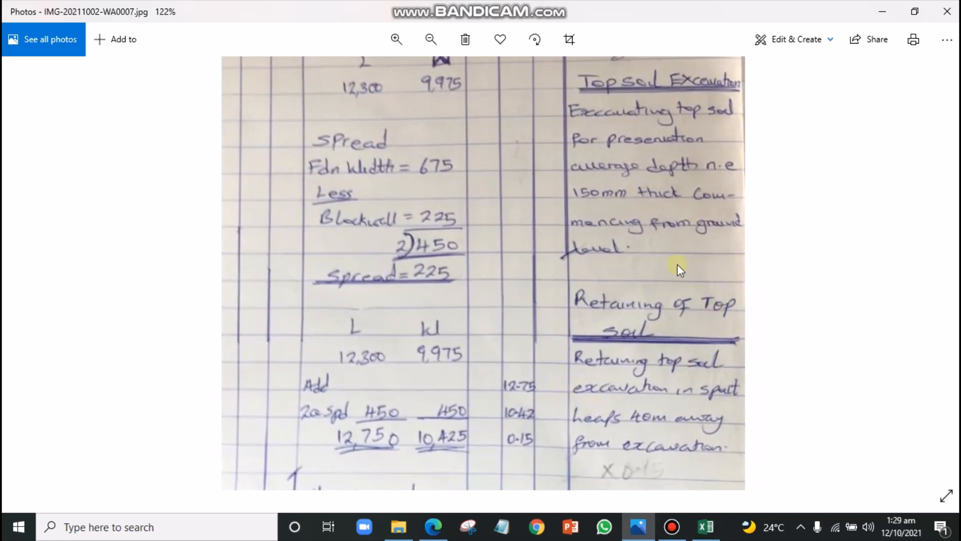
mouse_move(620, 347)
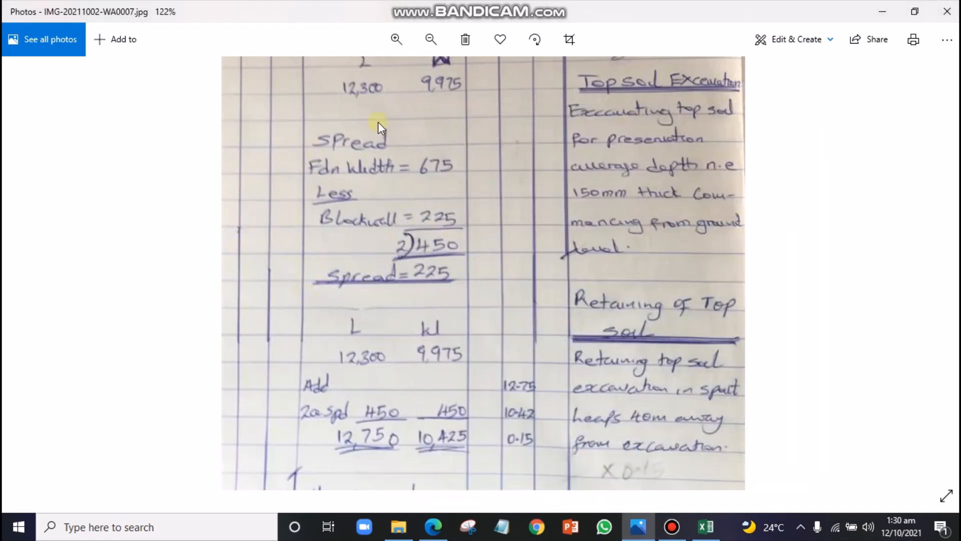
mouse_move(382, 178)
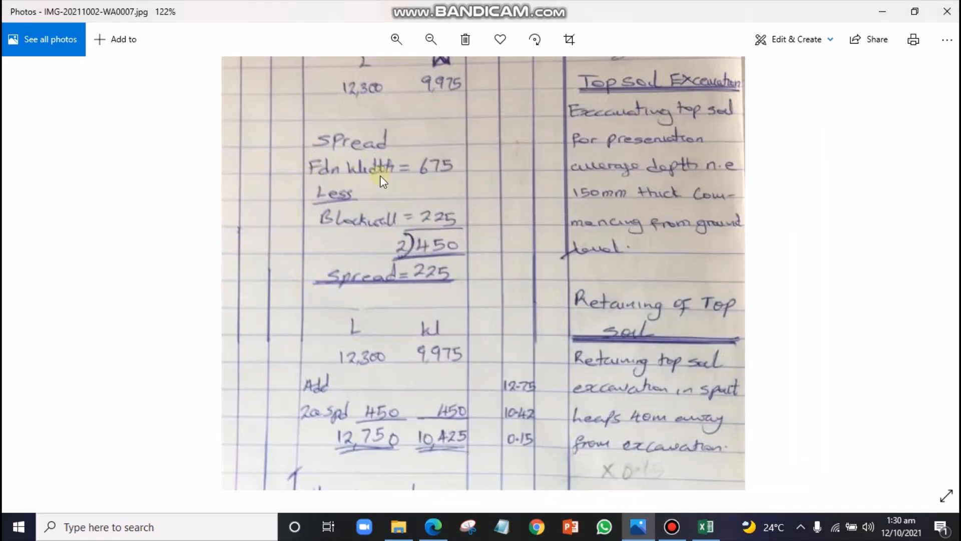
mouse_move(562, 169)
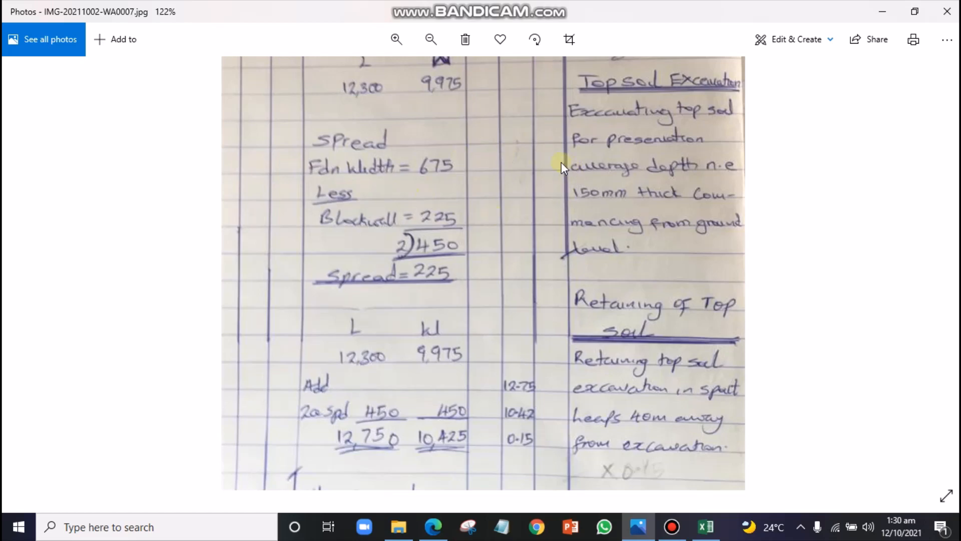
left_click(396, 39)
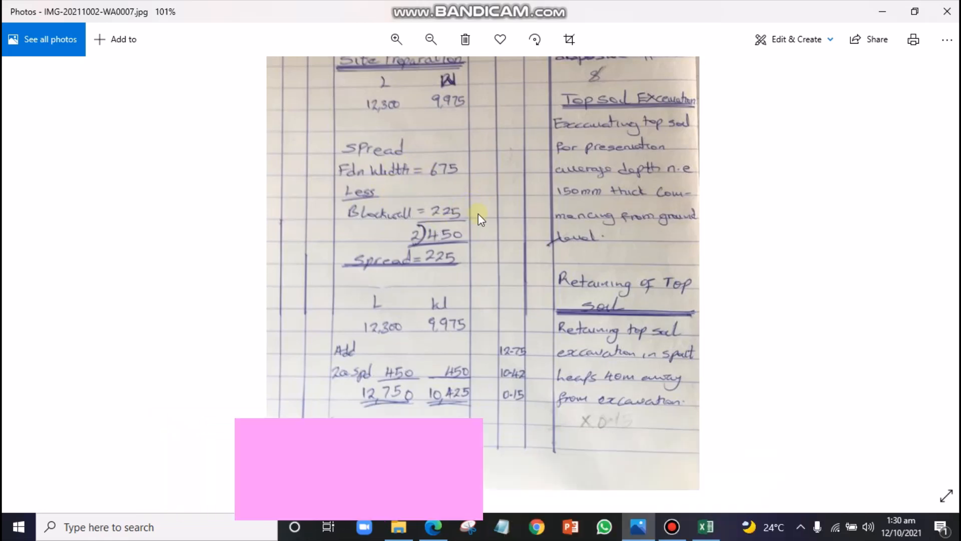
left_click(431, 39)
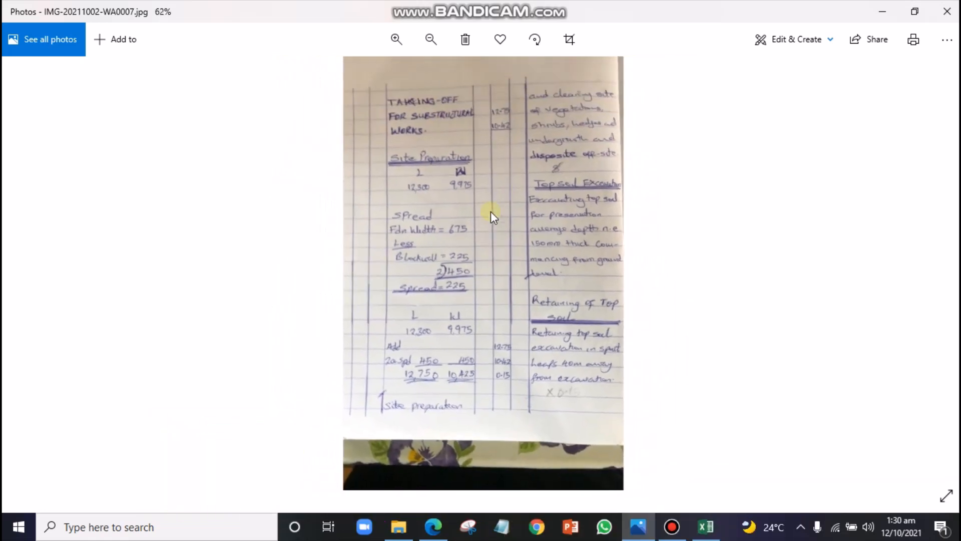
left_click(396, 39)
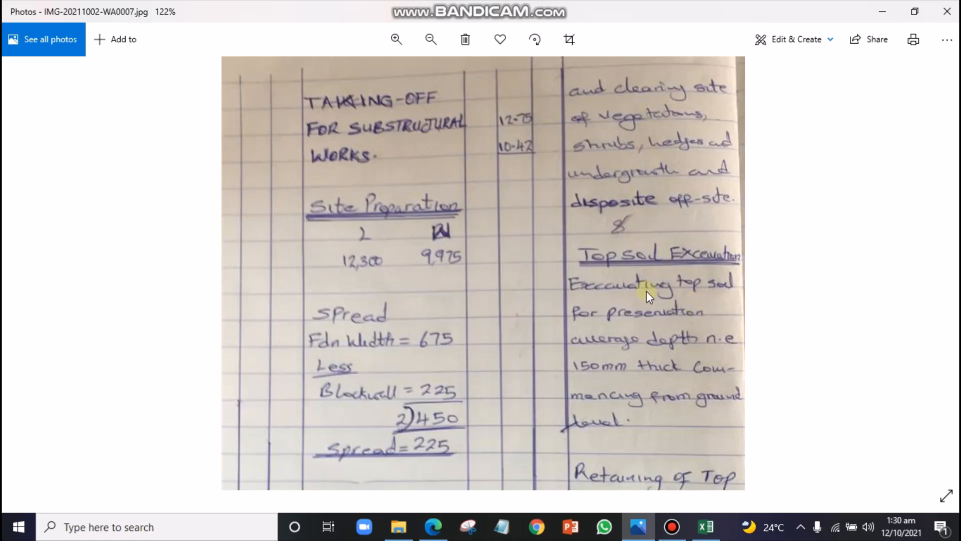
mouse_move(362, 303)
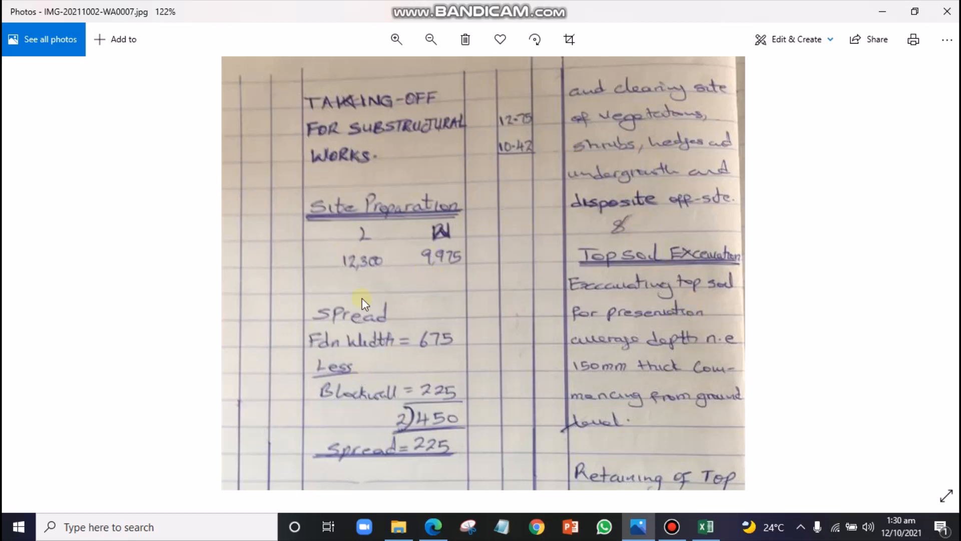
mouse_move(393, 252)
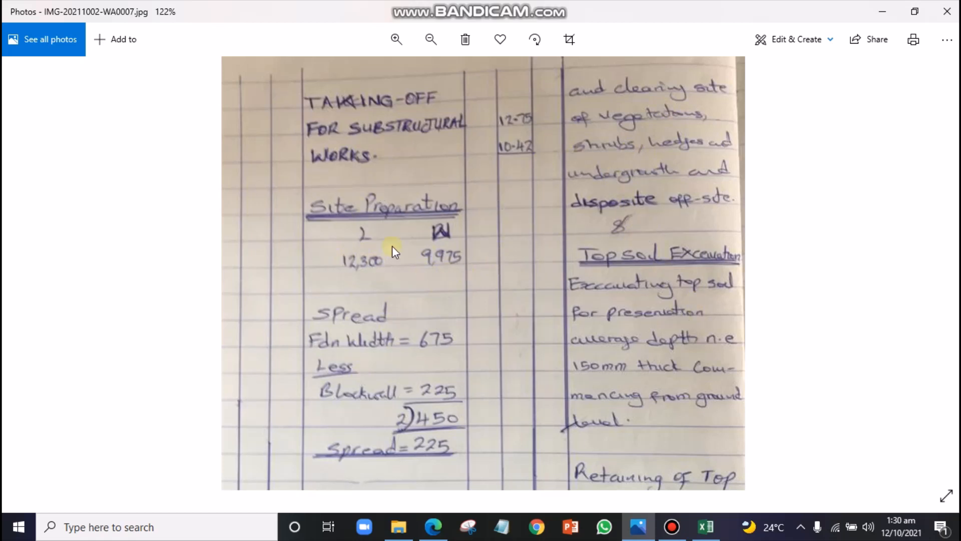
mouse_move(573, 215)
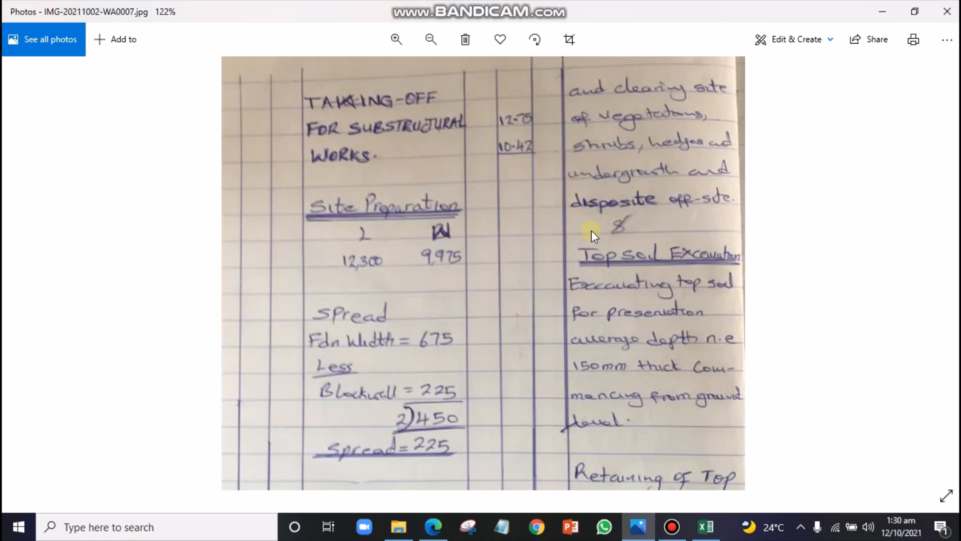
mouse_move(593, 232)
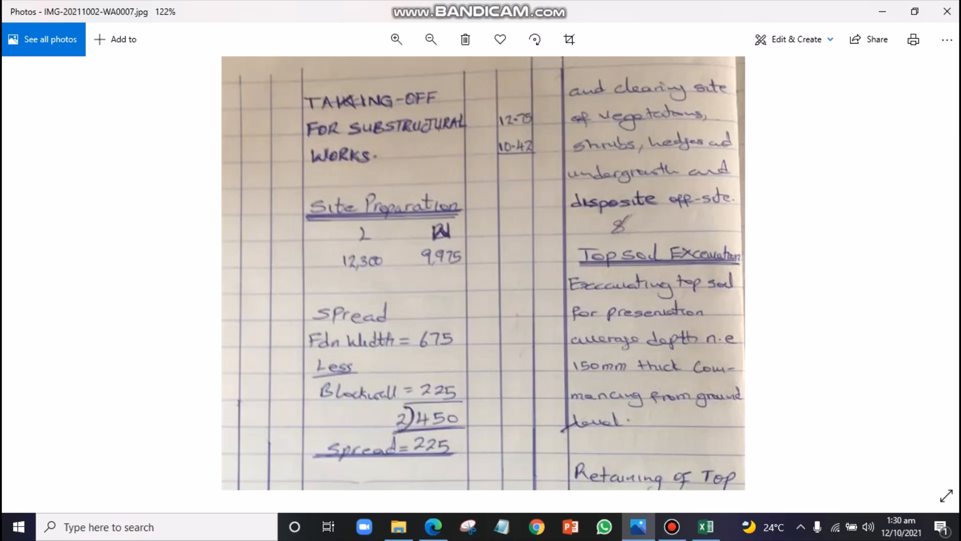
left_click(431, 39)
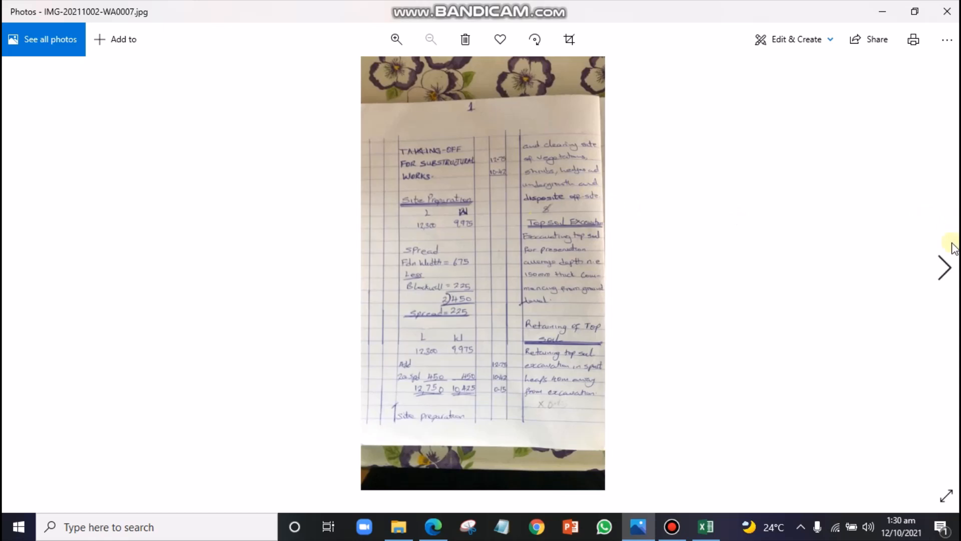
Advance two photos to sheet WA0010 and zoom in to about 147%
left_click(944, 268)
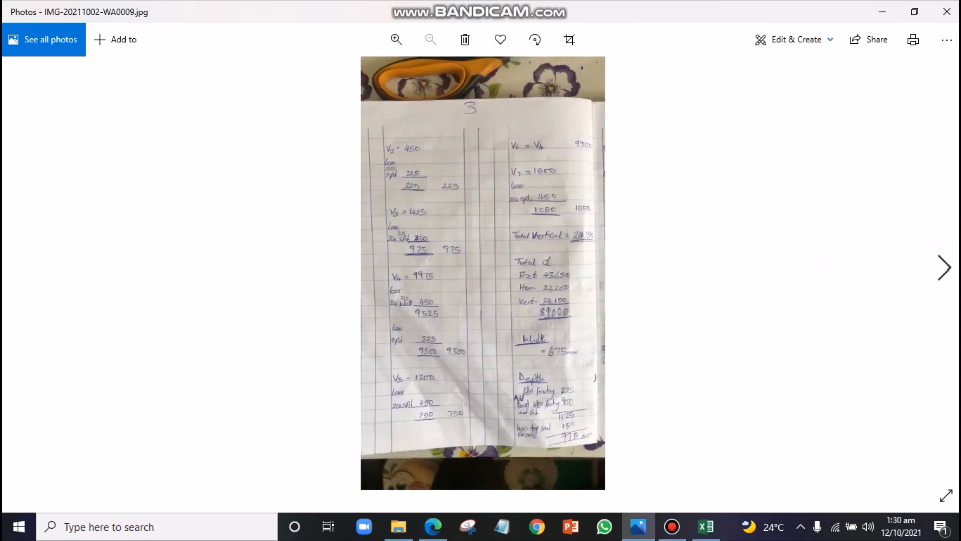
left_click(945, 268)
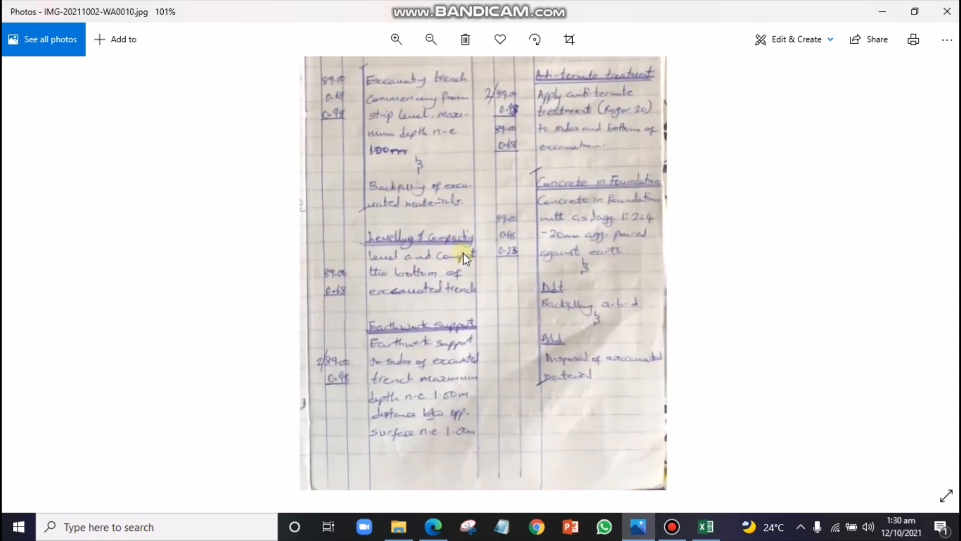
left_click(396, 39)
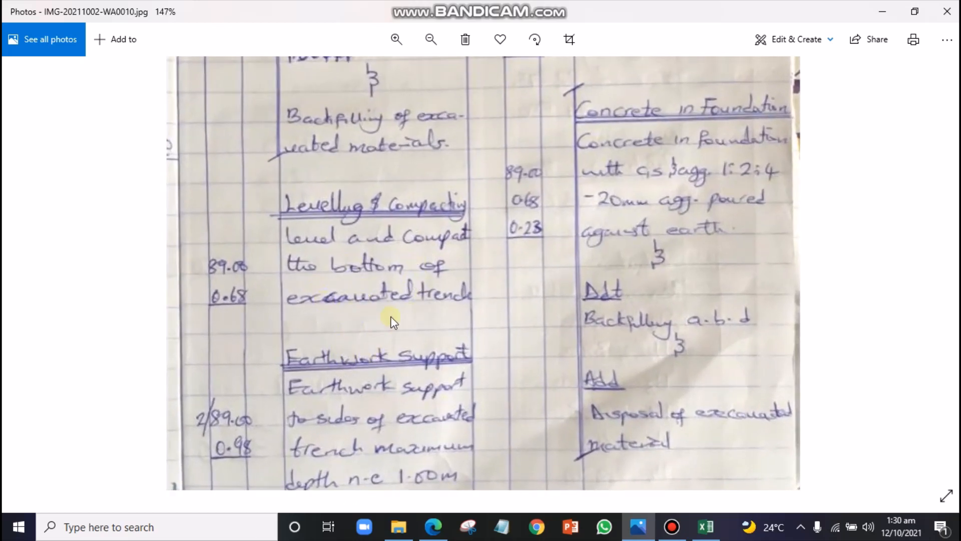
mouse_move(590, 351)
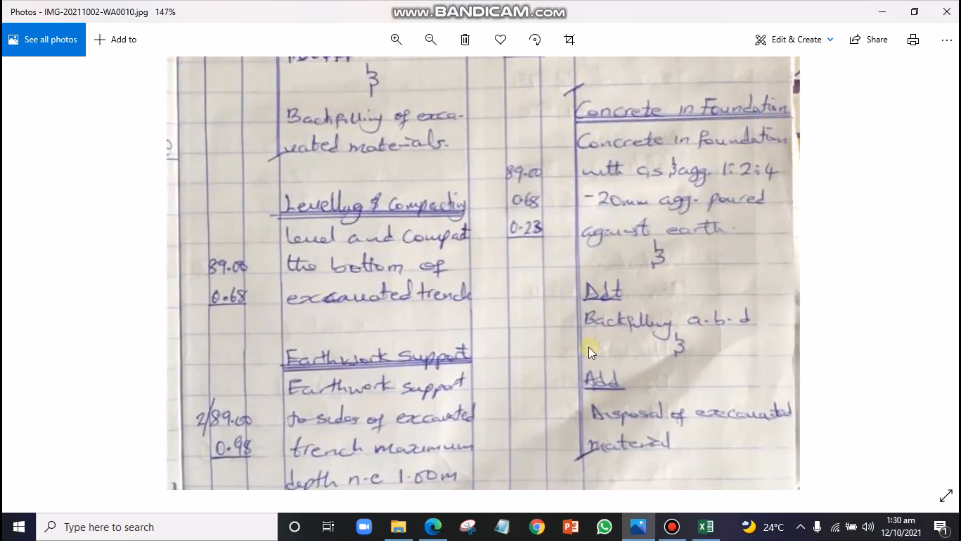
mouse_move(703, 213)
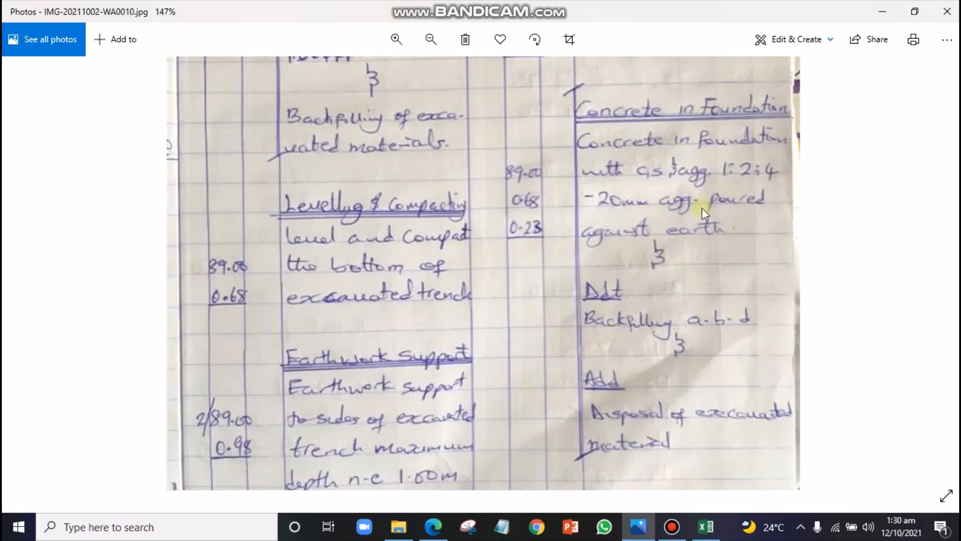
mouse_move(619, 391)
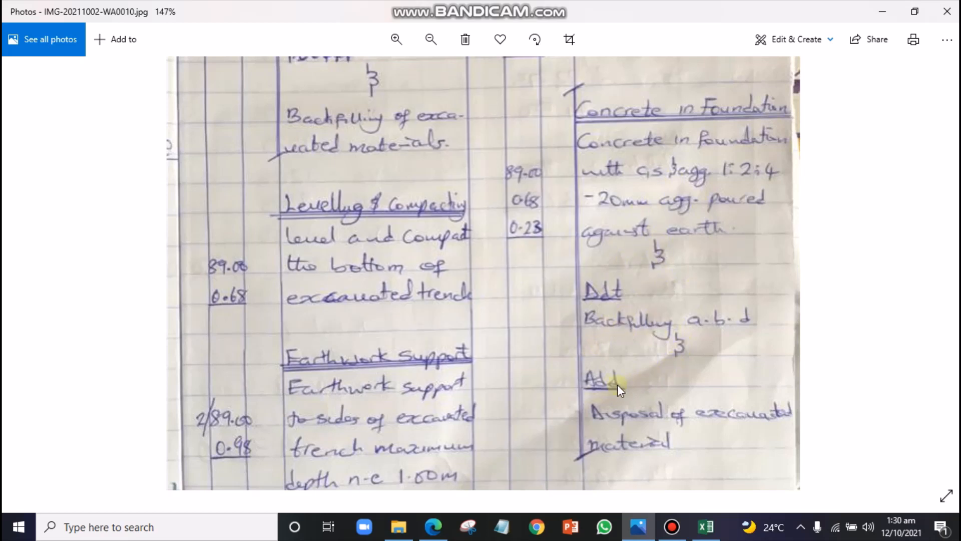
mouse_move(567, 307)
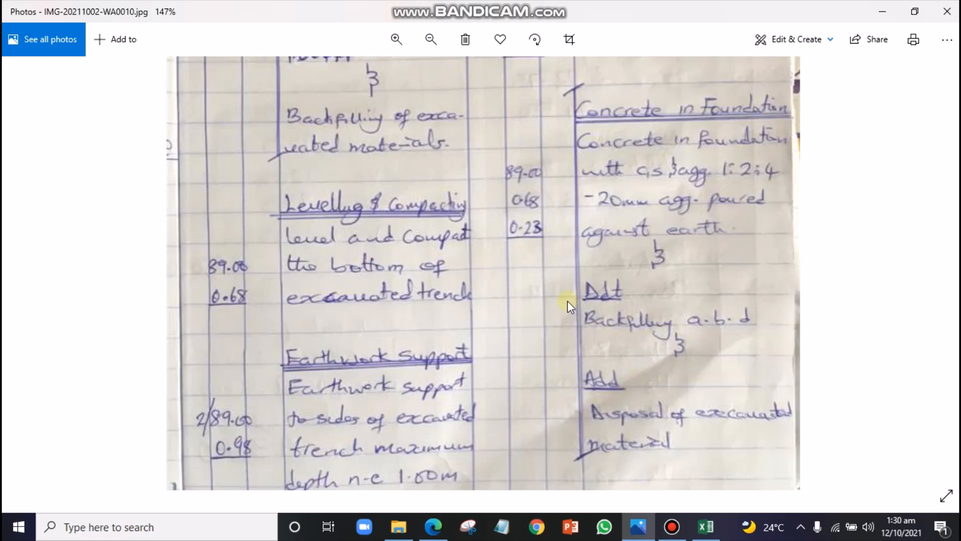
mouse_move(504, 305)
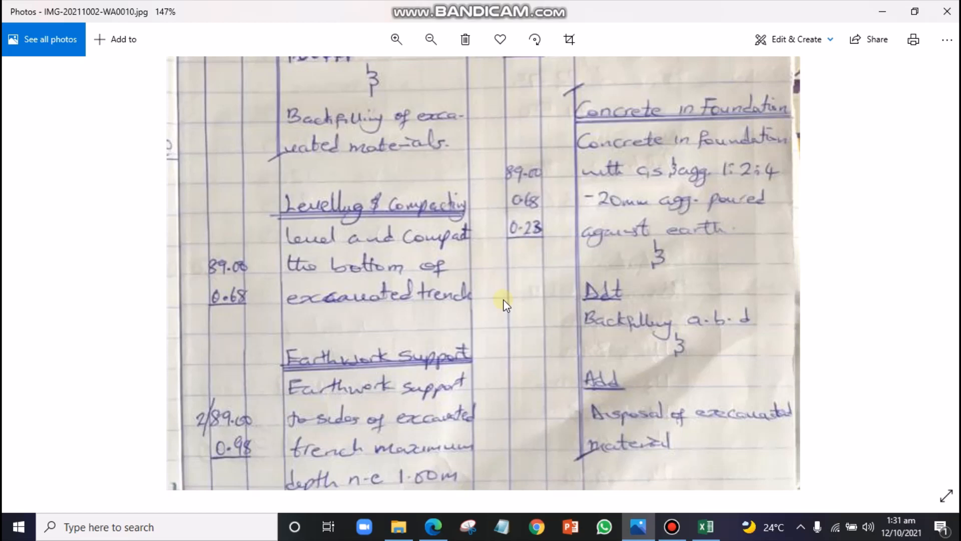
Zoom out to fit sheet 4, then zoom in once to about 91%
left_click(431, 39)
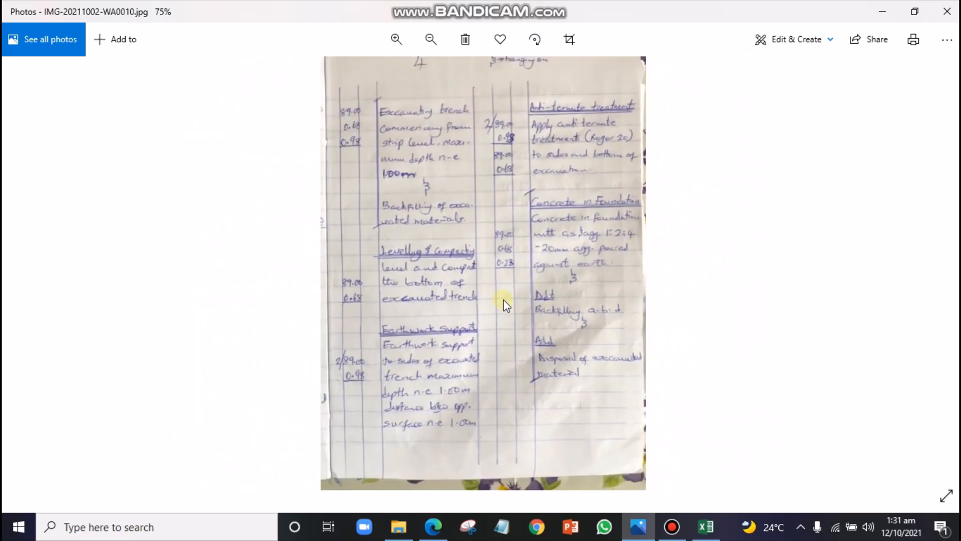
left_click(431, 39)
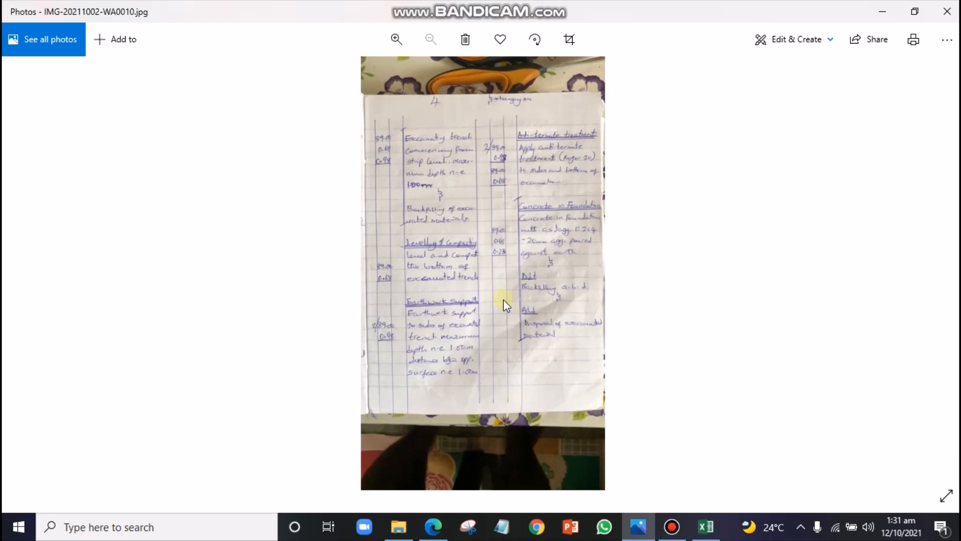
mouse_move(530, 260)
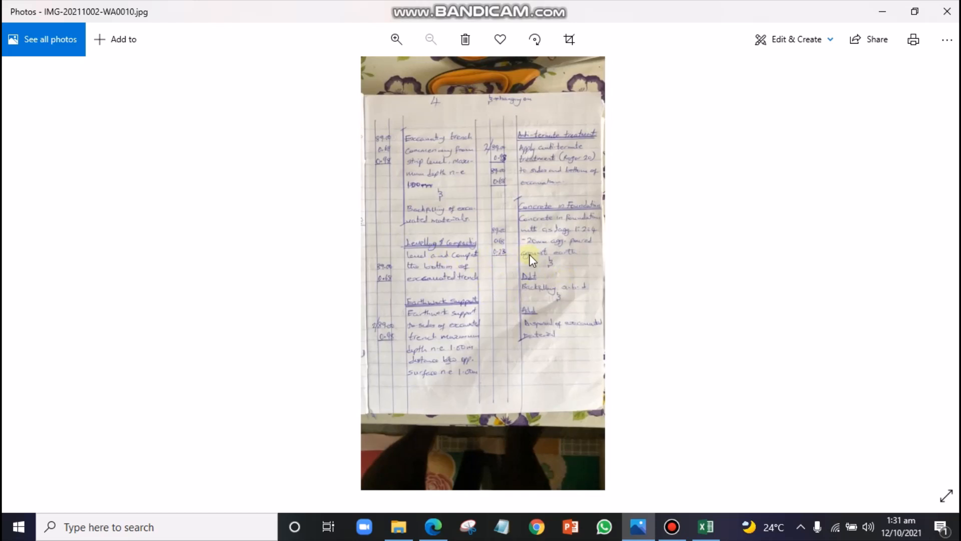
mouse_move(558, 158)
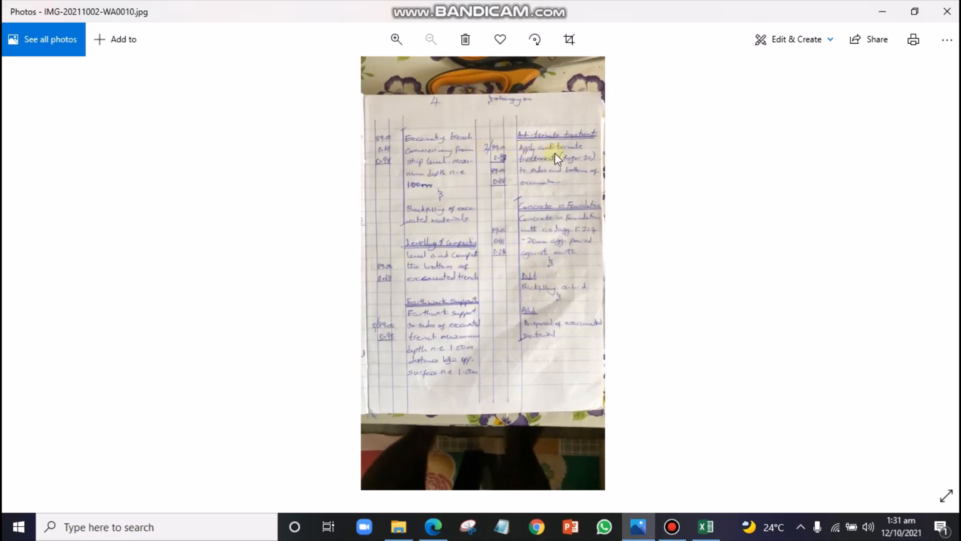
mouse_move(514, 221)
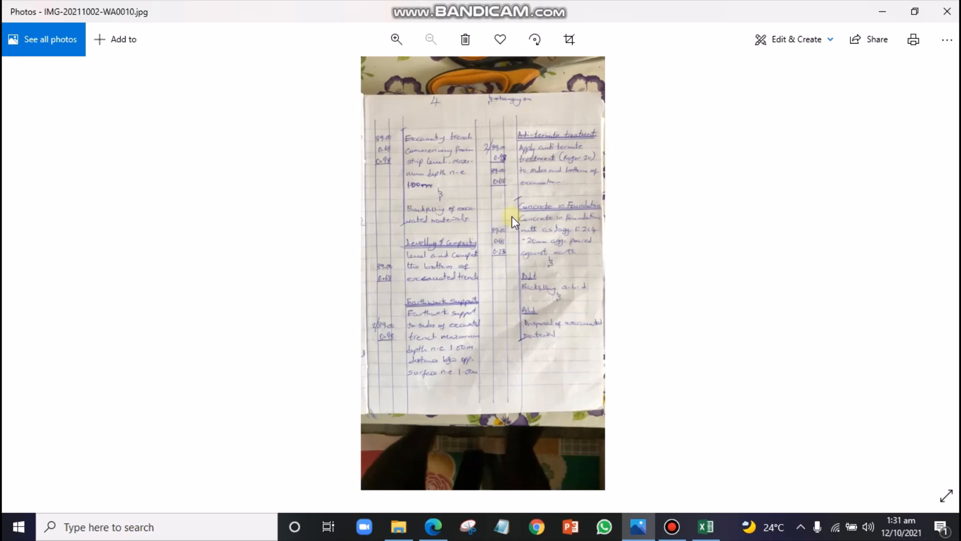
mouse_move(509, 225)
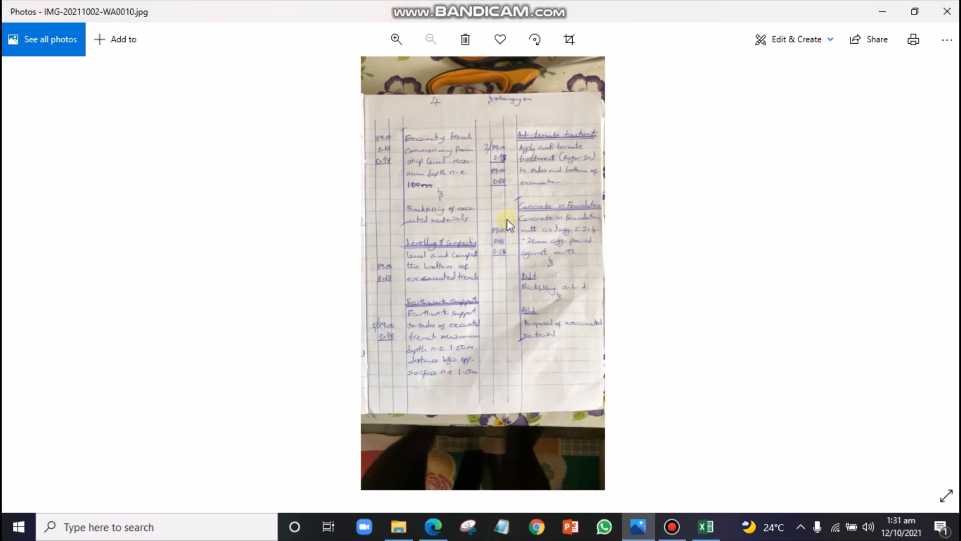
mouse_move(541, 249)
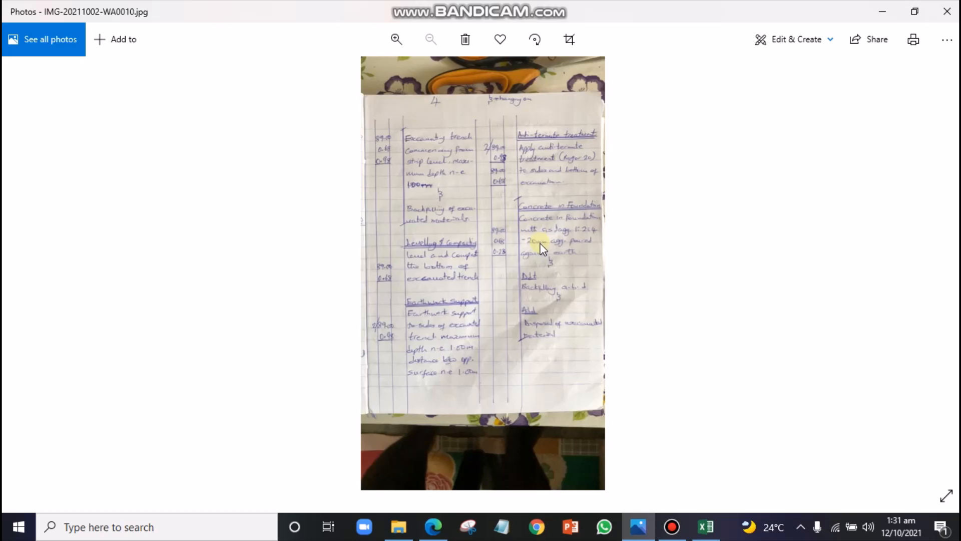
left_click(396, 39)
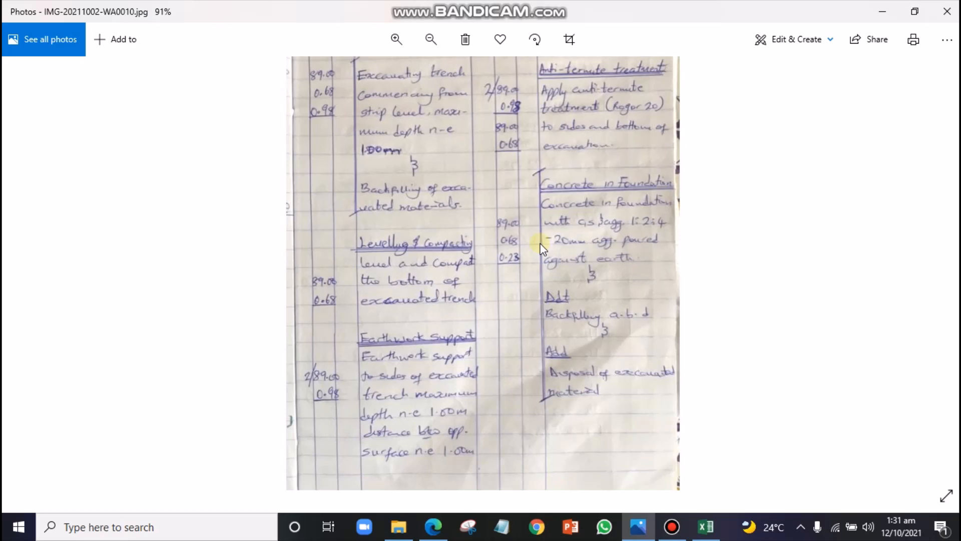
mouse_move(538, 256)
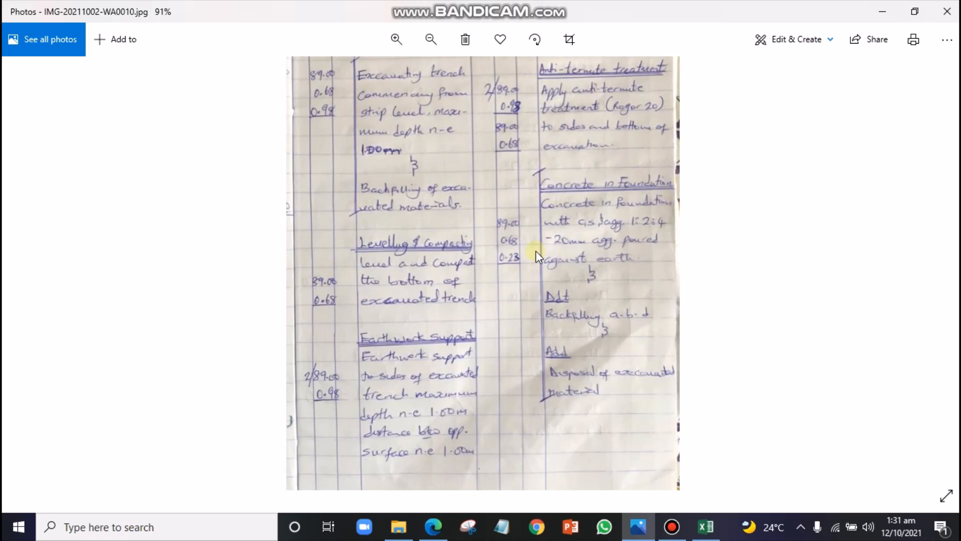
mouse_move(563, 264)
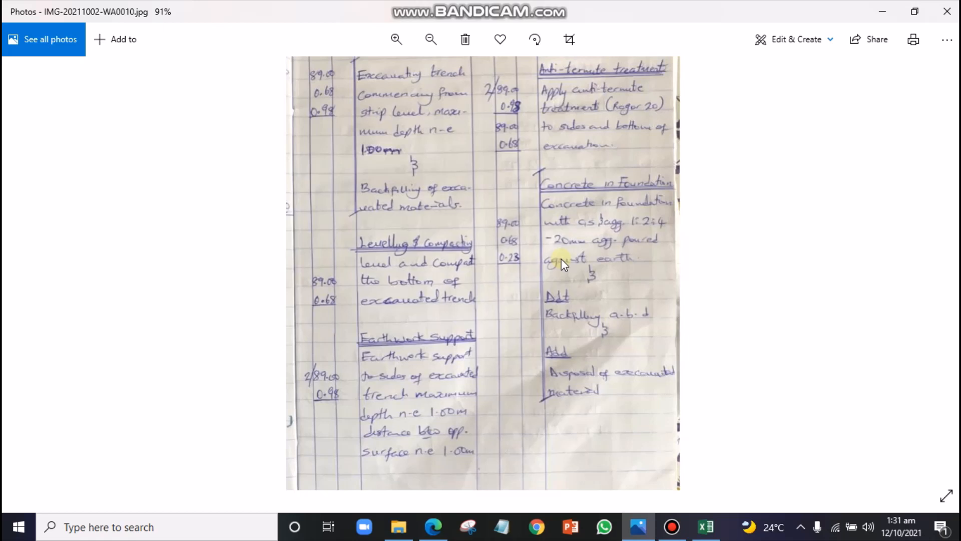
Zoom sheet 4 to 111%, then zoom out twice to fit the page
left_click(395, 39)
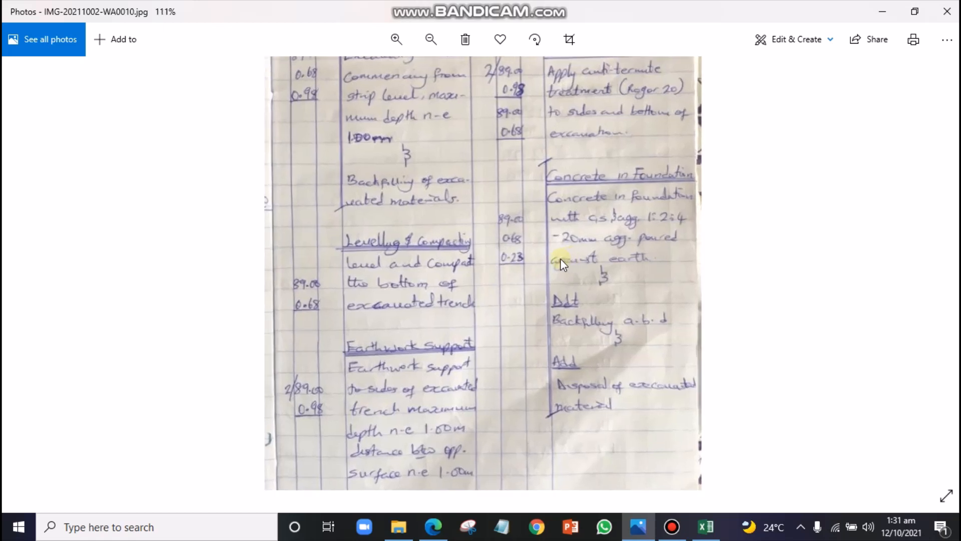
left_click(430, 39)
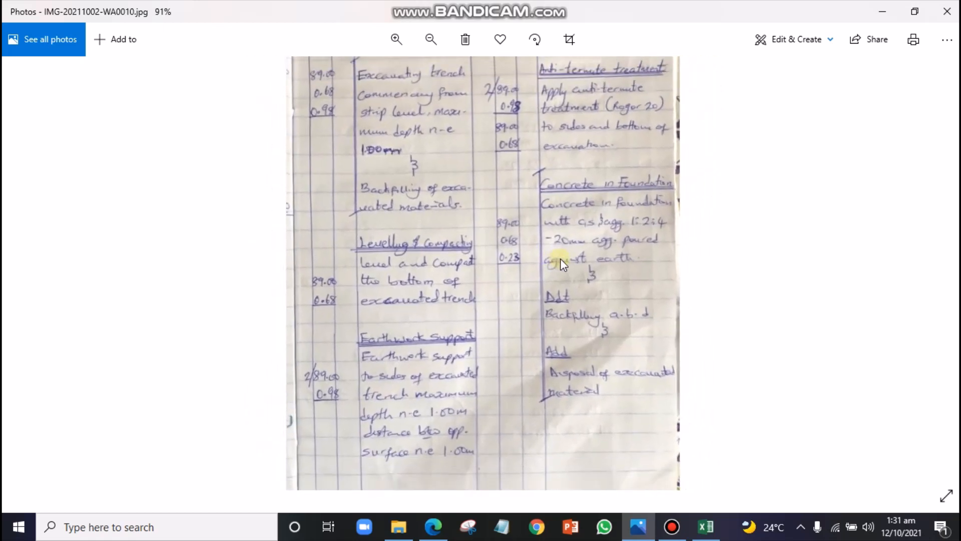
left_click(430, 39)
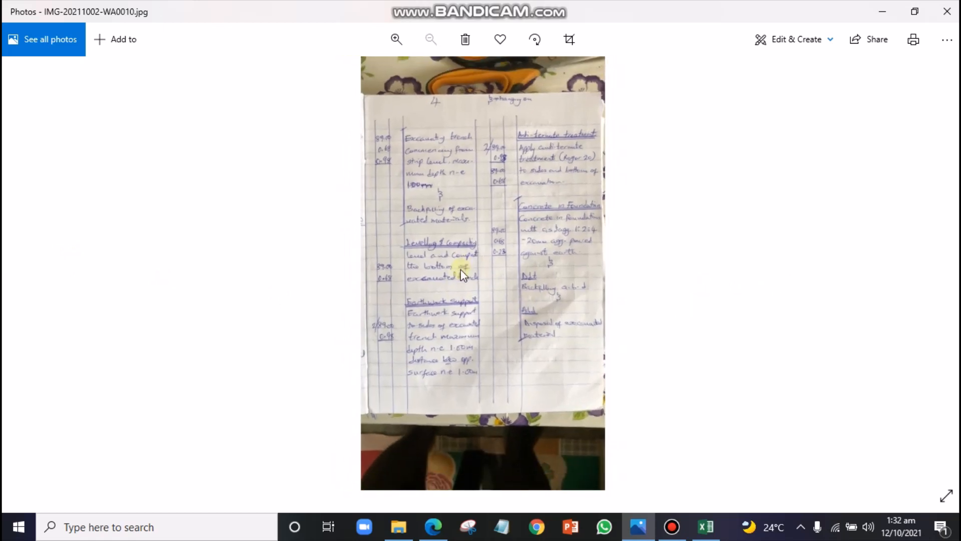
mouse_move(235, 240)
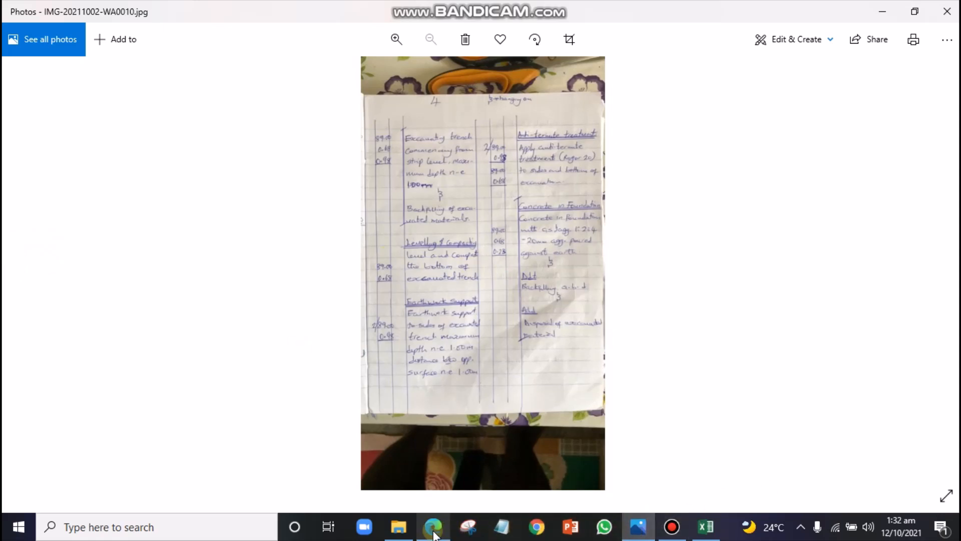
Switch to the Bdging plan PDF in Edge and scroll to the 12300 and 13200 dimensions
left_click(434, 527)
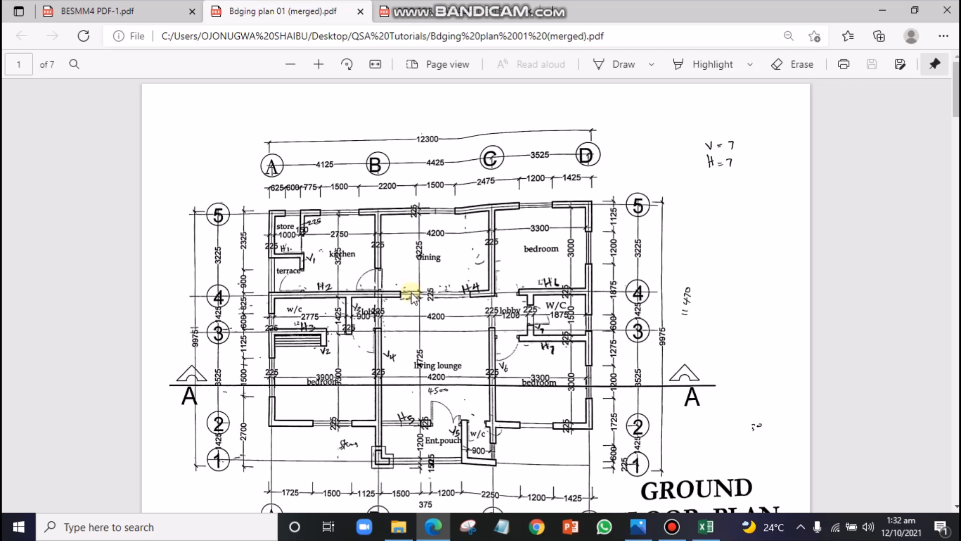
scroll("down", 3)
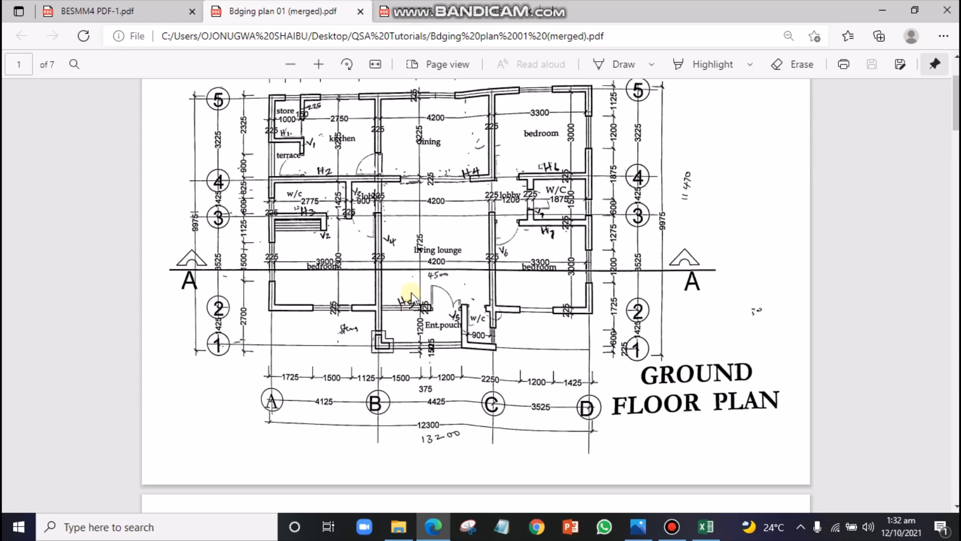
mouse_move(404, 306)
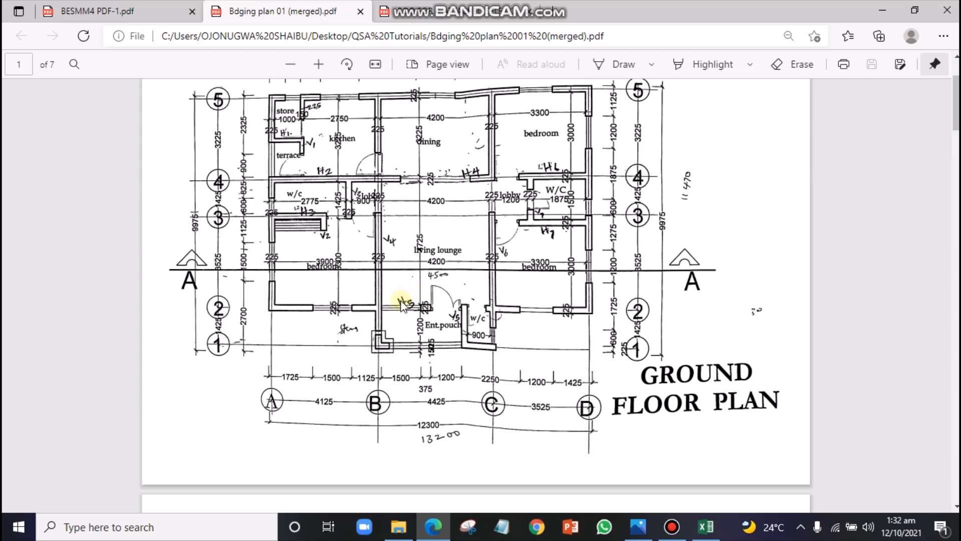
mouse_move(426, 291)
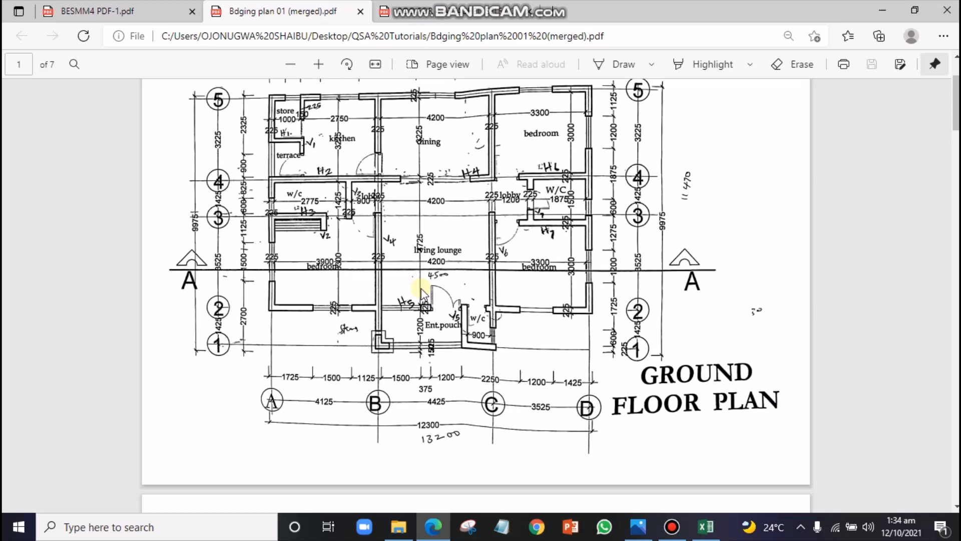
mouse_move(581, 522)
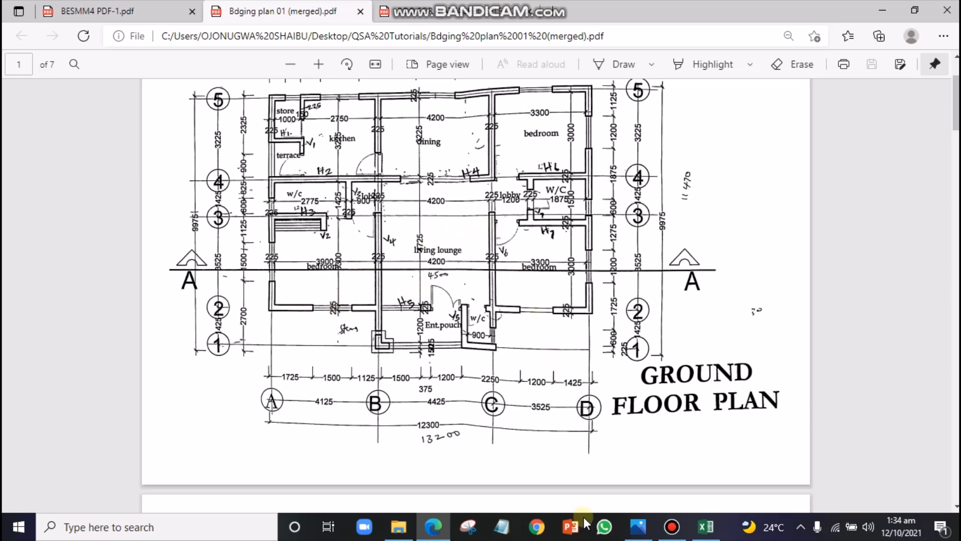